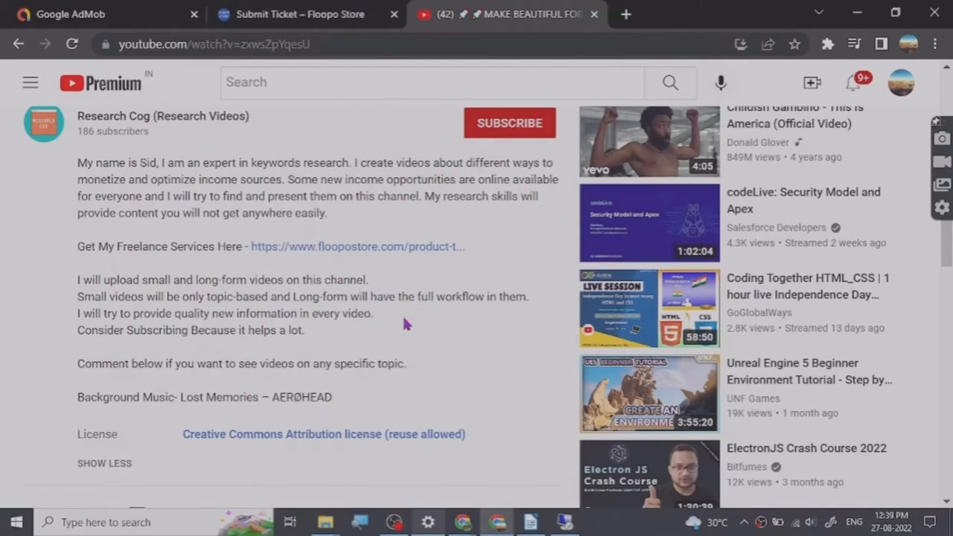
Step: Switch from the YouTube video to the WEBINAR TOPICS document in Writer
click(392, 521)
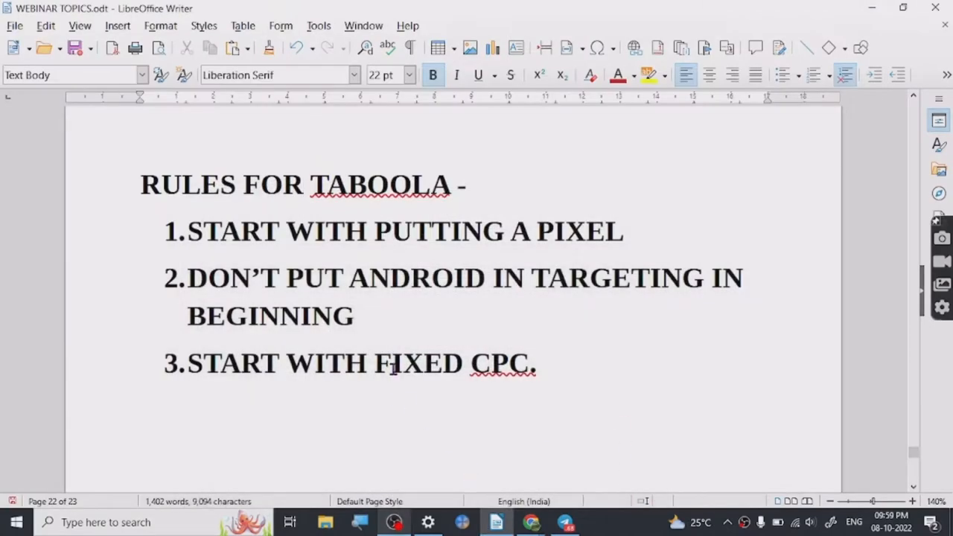
Step: On the blank page, write '5 STAR RANKING -' at 18 pt and highlight it in yellow
scroll(down, 3)
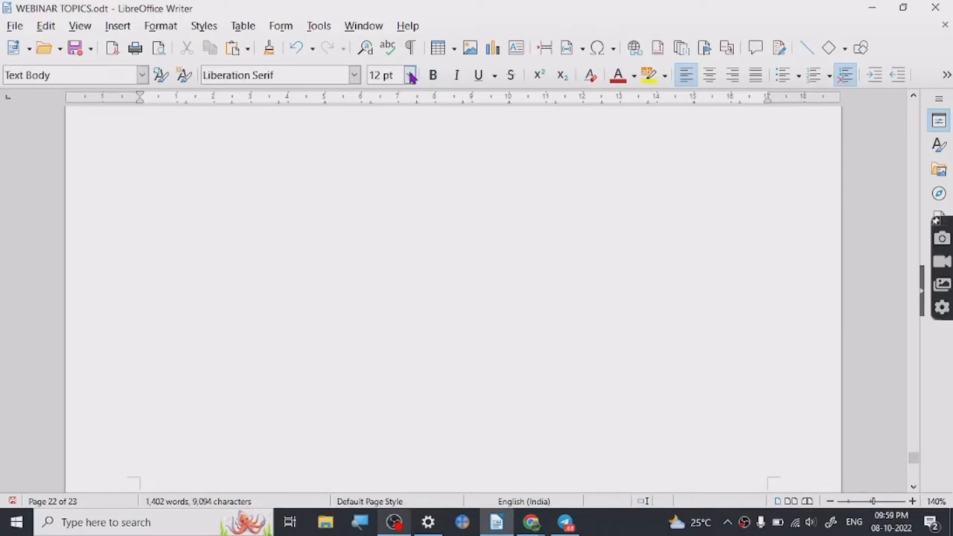
click(408, 74)
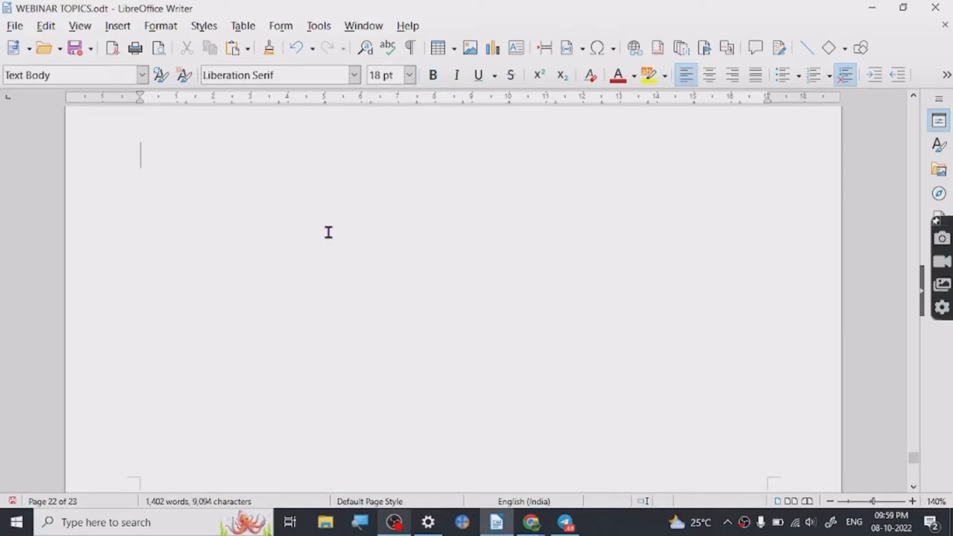
text(5 STAR)
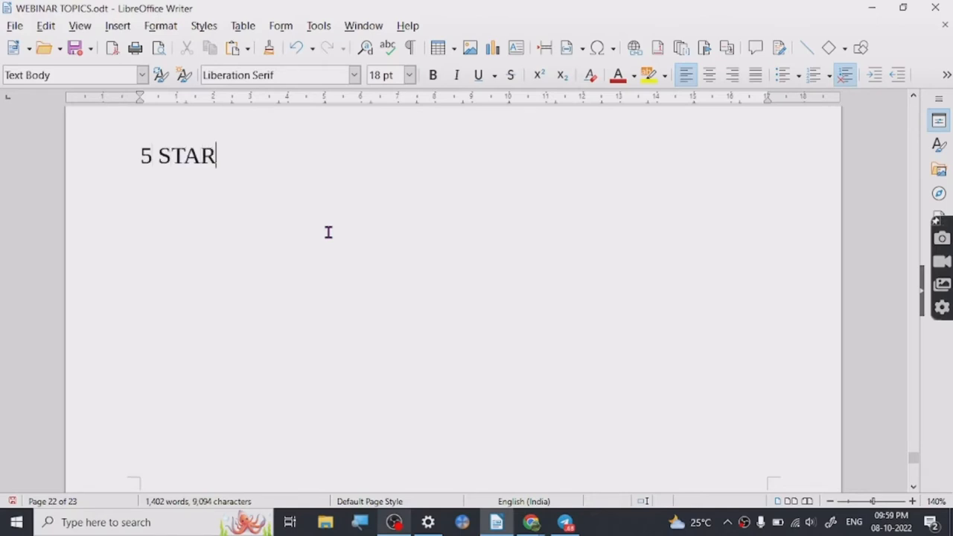
text(RA)
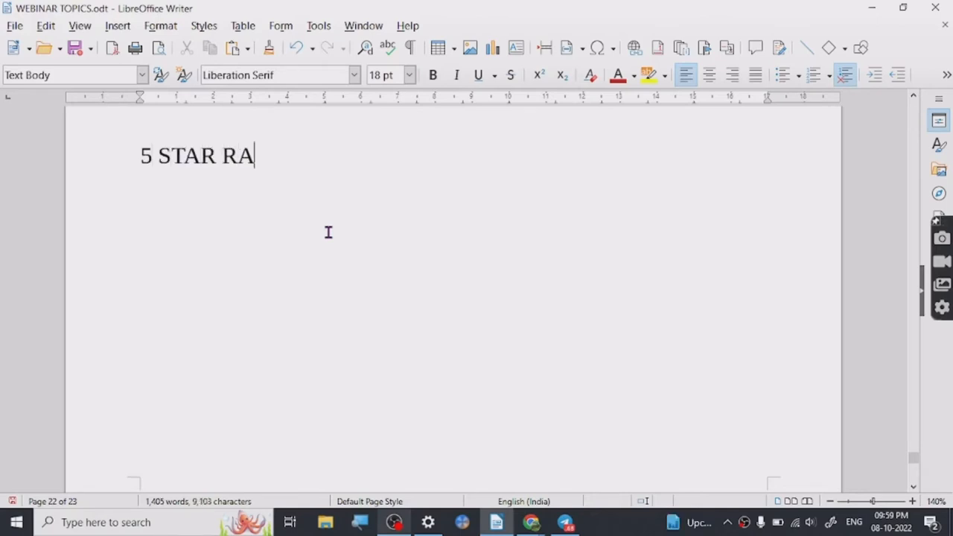
text(NKING -)
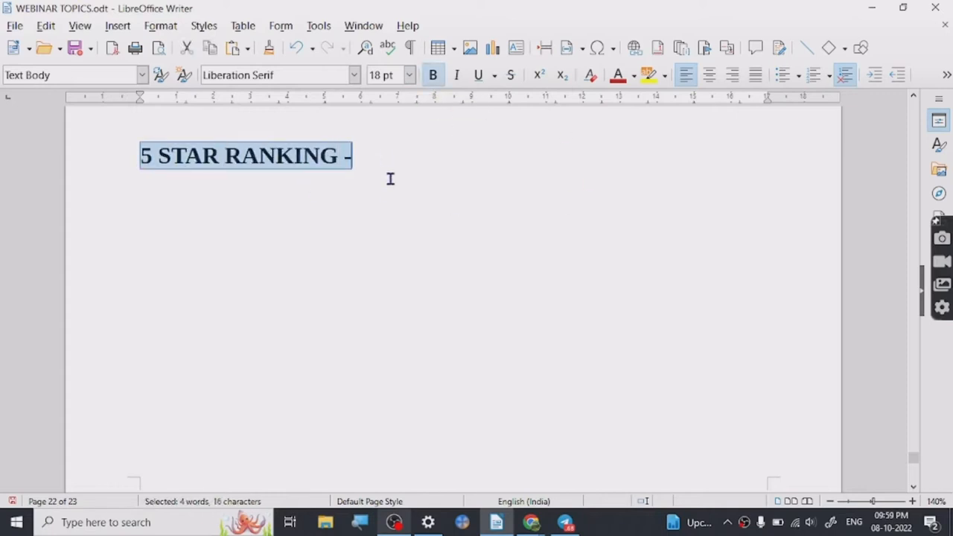
mouse_move(368, 211)
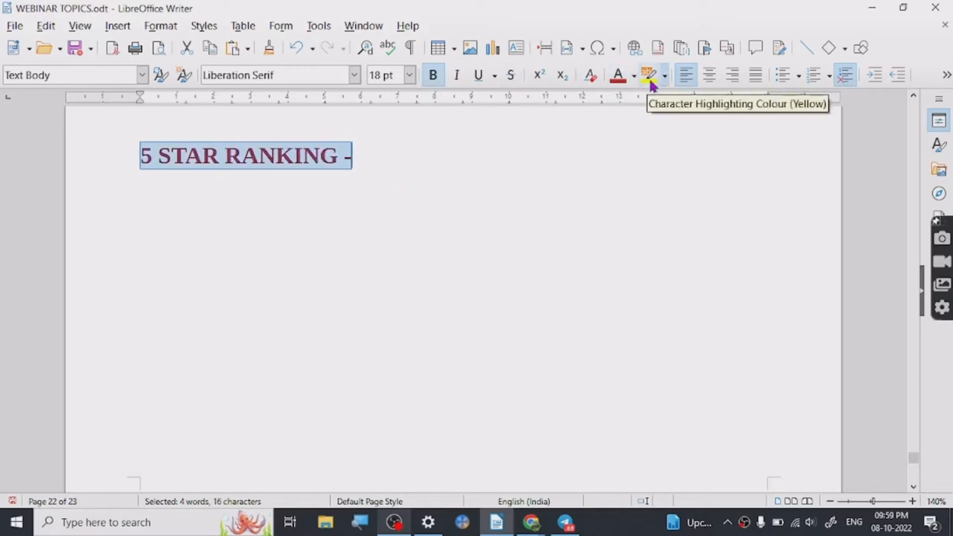
click(646, 74)
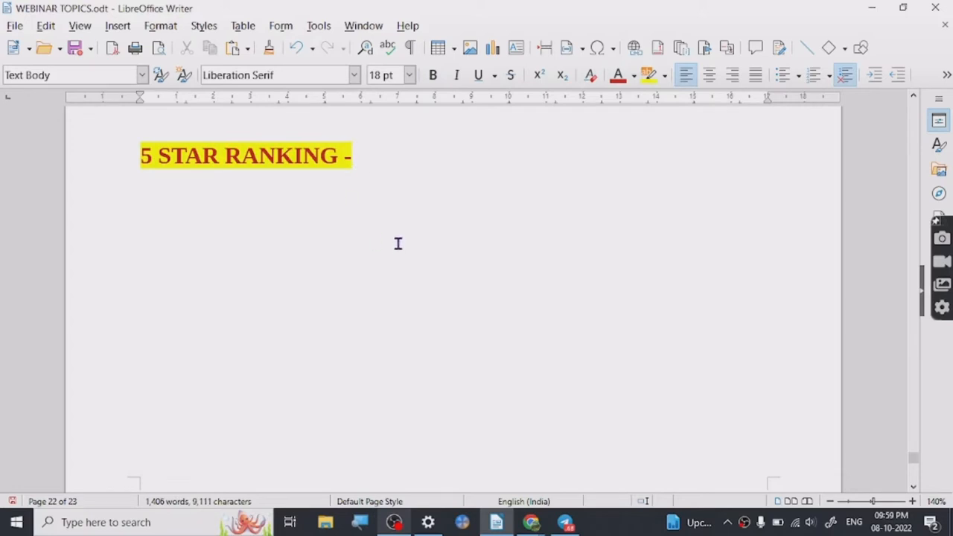
mouse_move(375, 225)
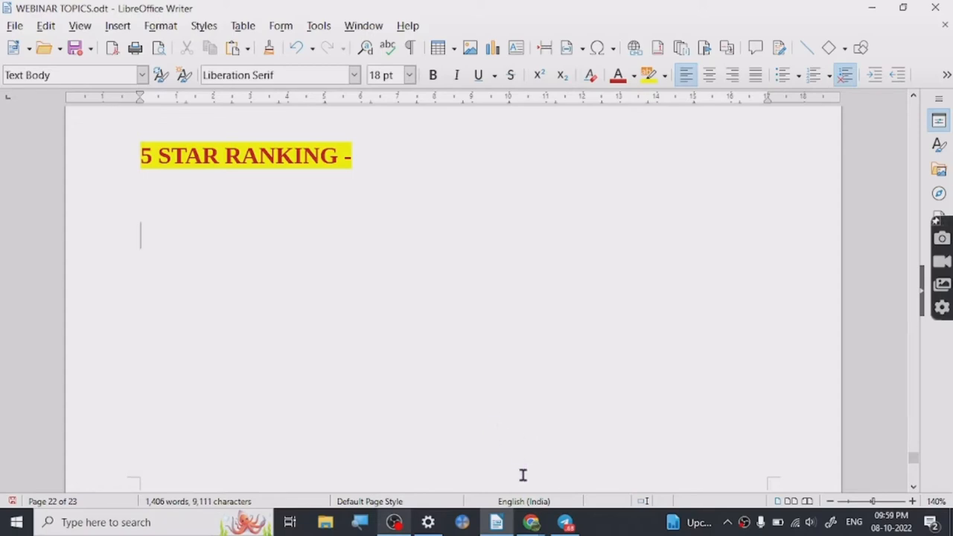
mouse_move(529, 521)
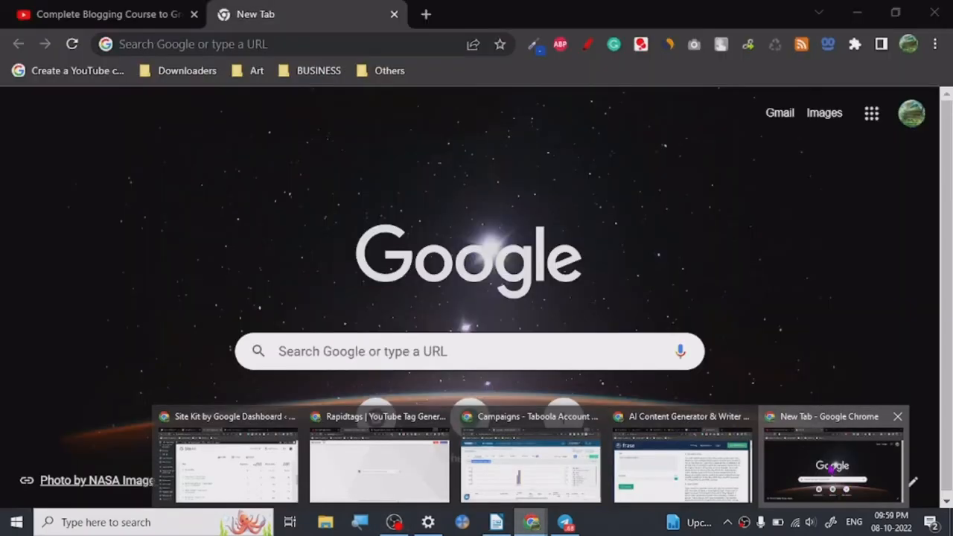
Step: Return to the Ahrefs blogging course video and look over its description, comments and tags
click(104, 14)
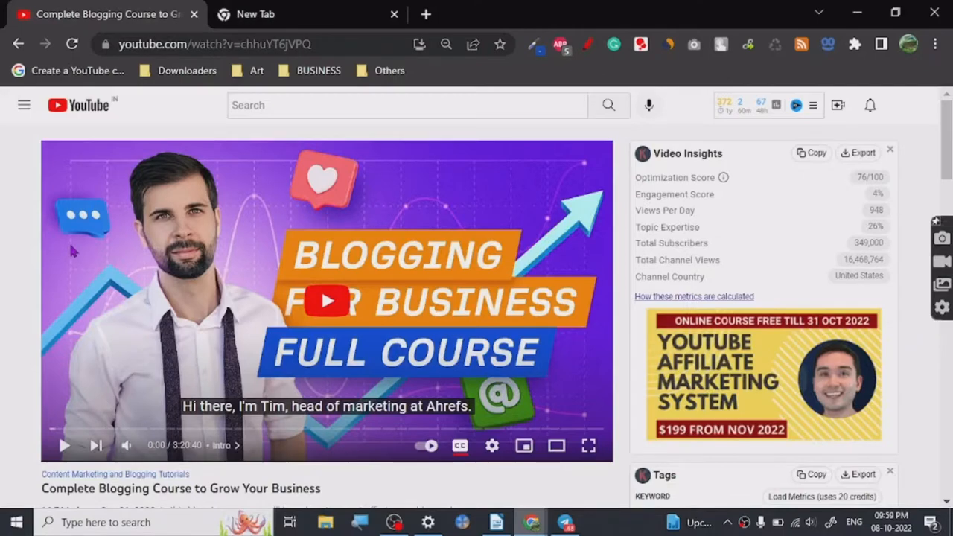
scroll(down, 3)
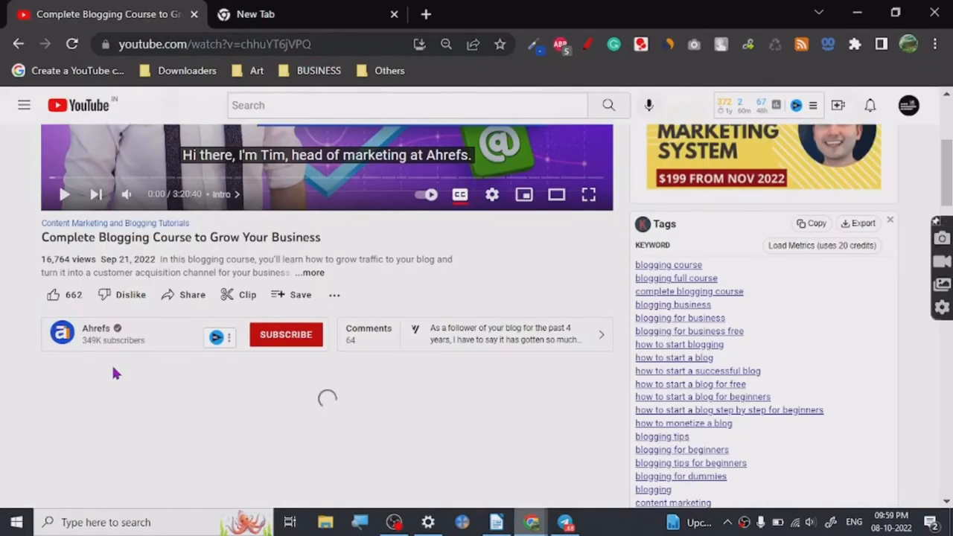
mouse_move(21, 263)
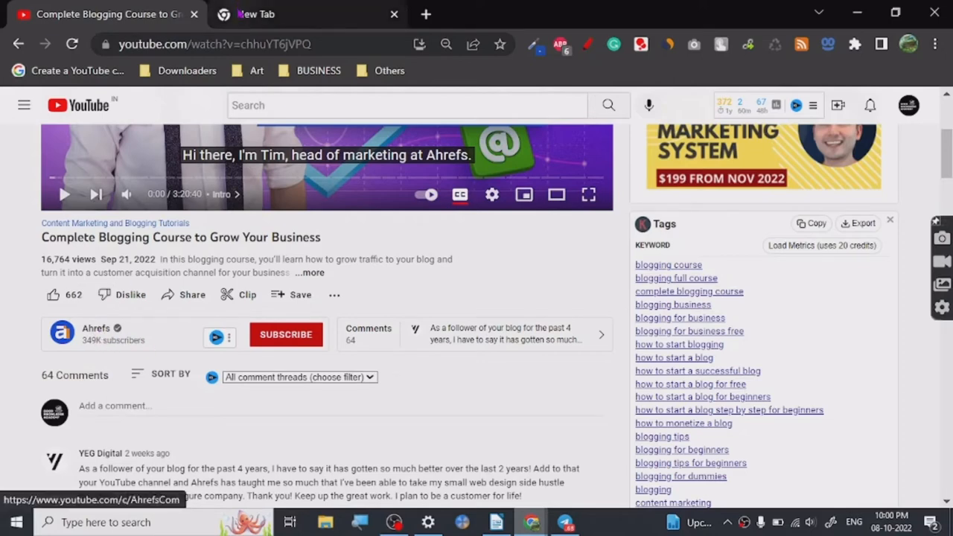
scroll(up, 3)
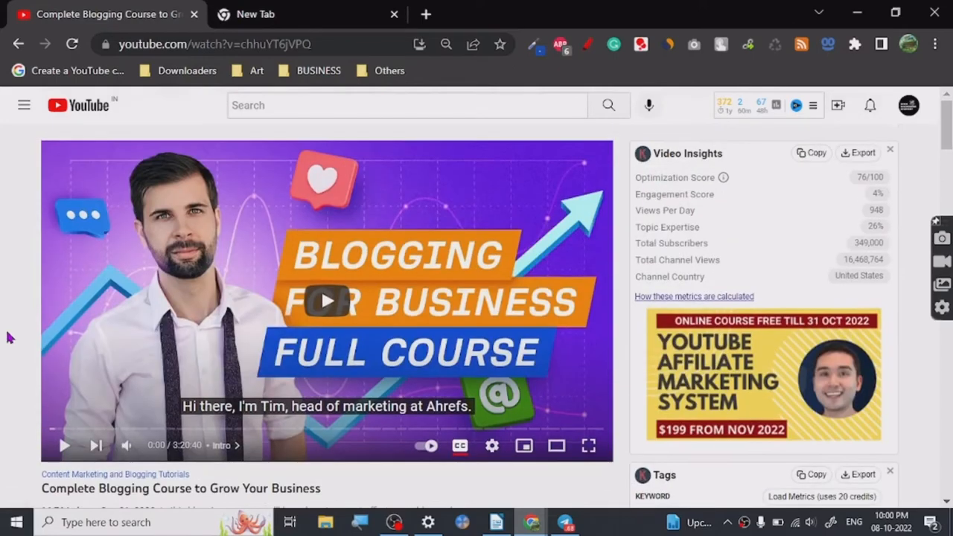
scroll(down, 3)
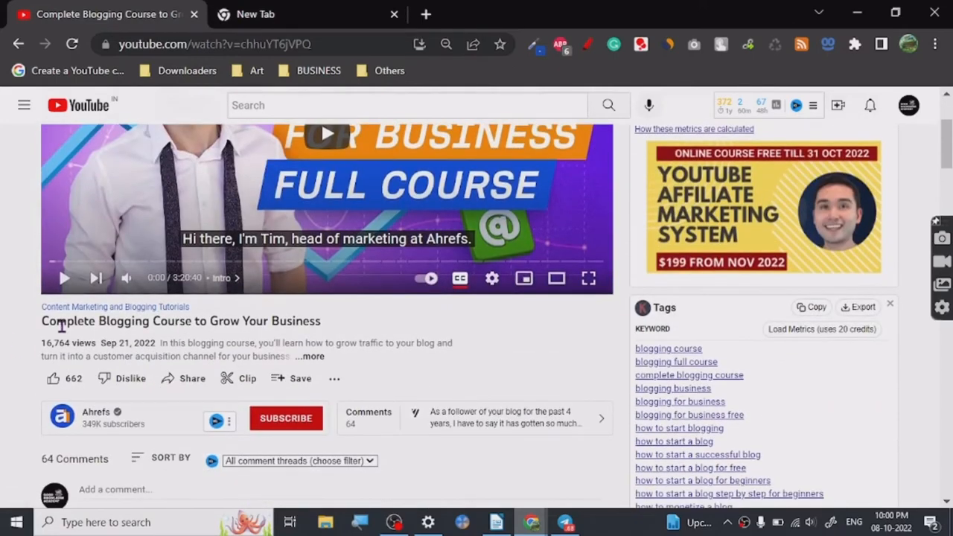
mouse_move(169, 342)
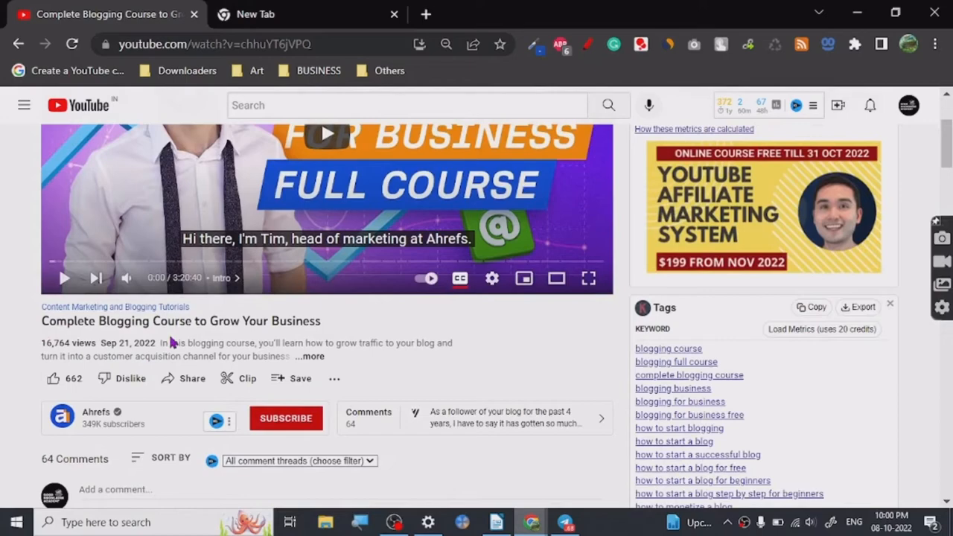
mouse_move(8, 341)
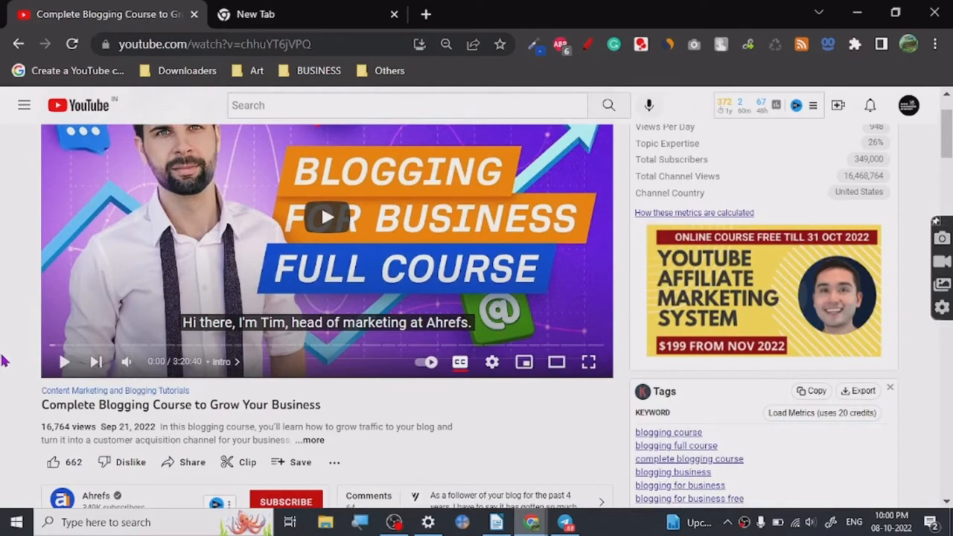
scroll(down, 3)
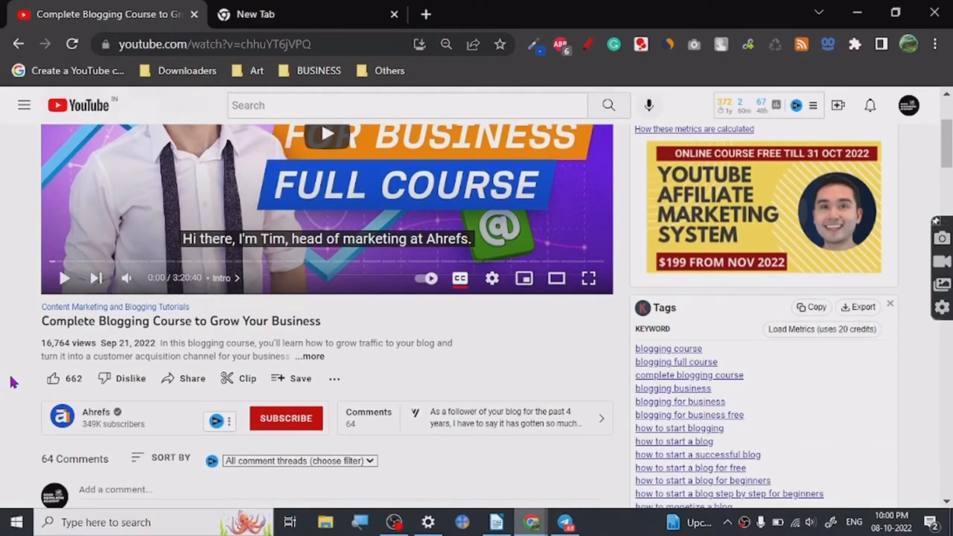
scroll(down, 3)
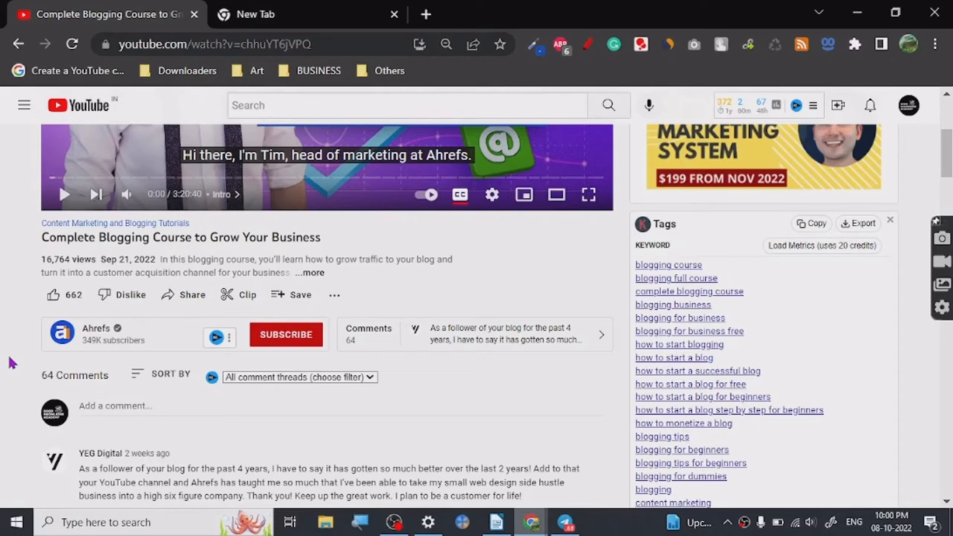
mouse_move(21, 345)
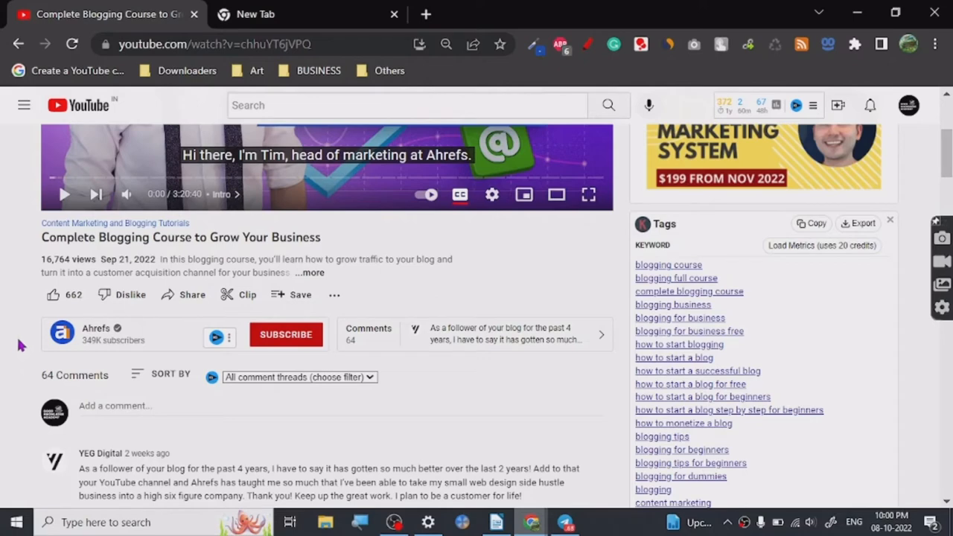
mouse_move(12, 343)
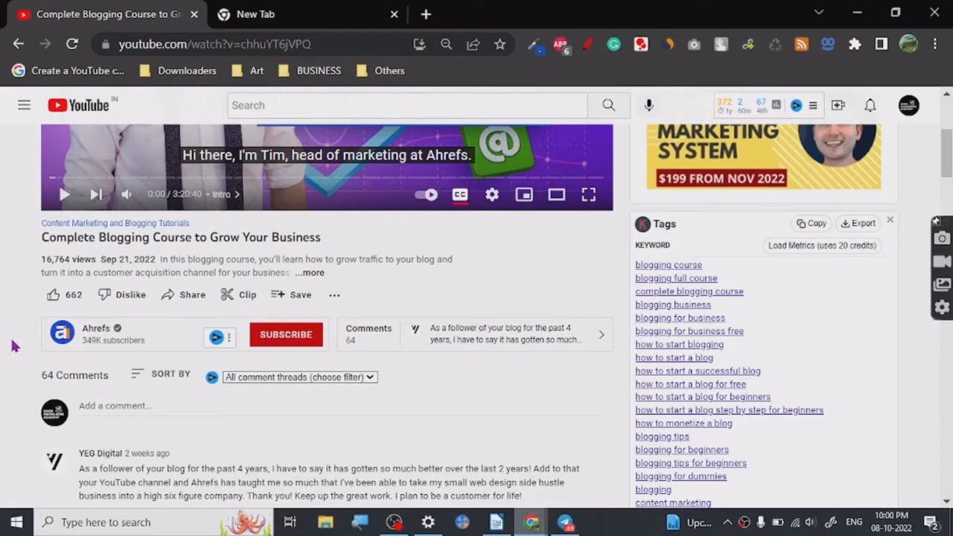
mouse_move(3, 264)
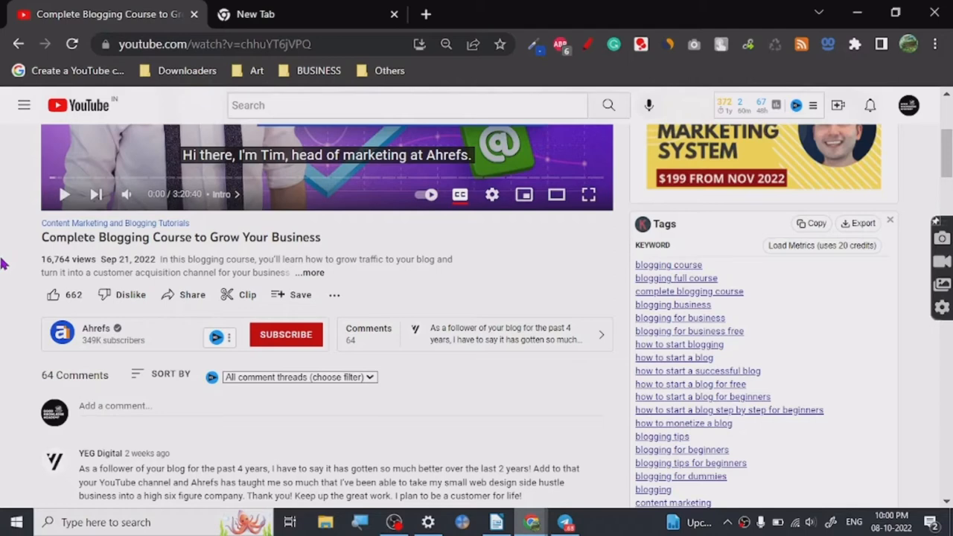
mouse_move(36, 241)
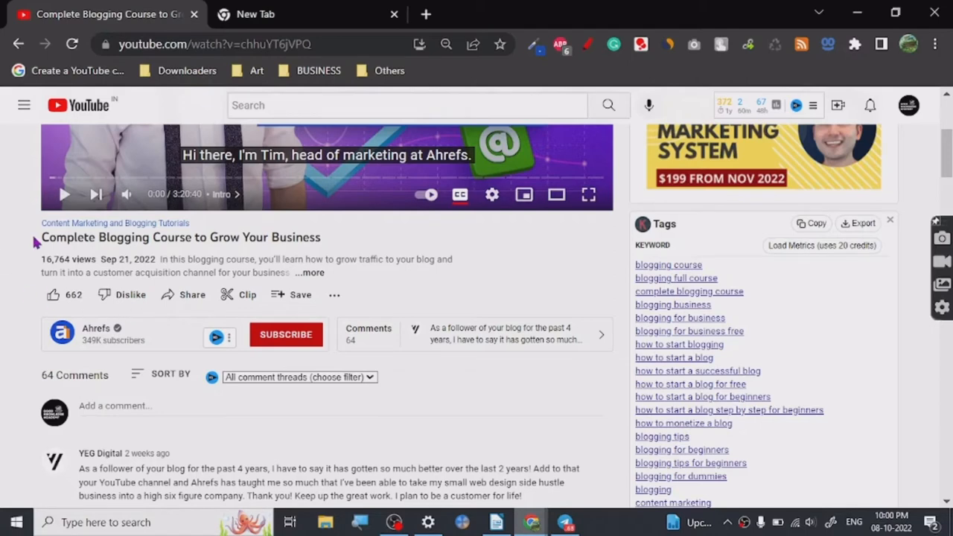
mouse_move(298, 237)
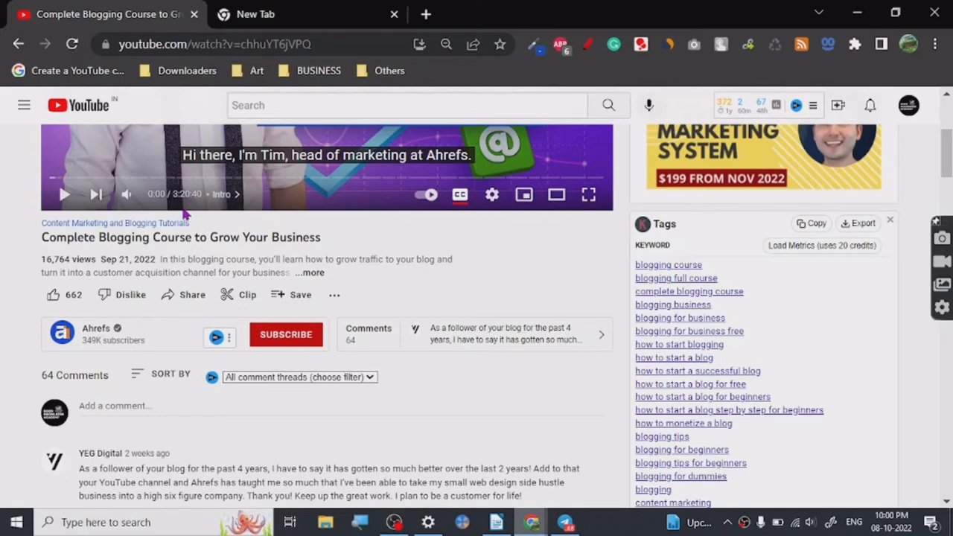
mouse_move(3, 308)
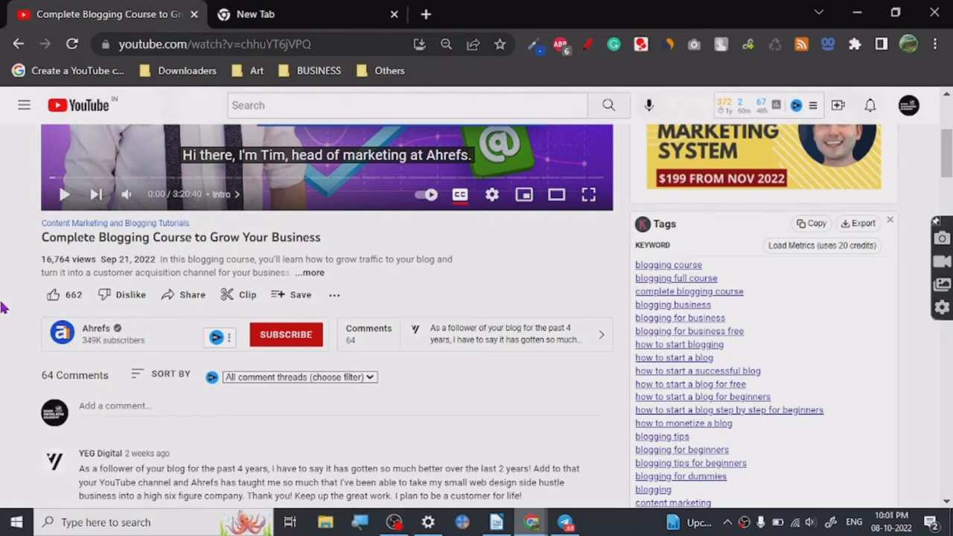
mouse_move(324, 313)
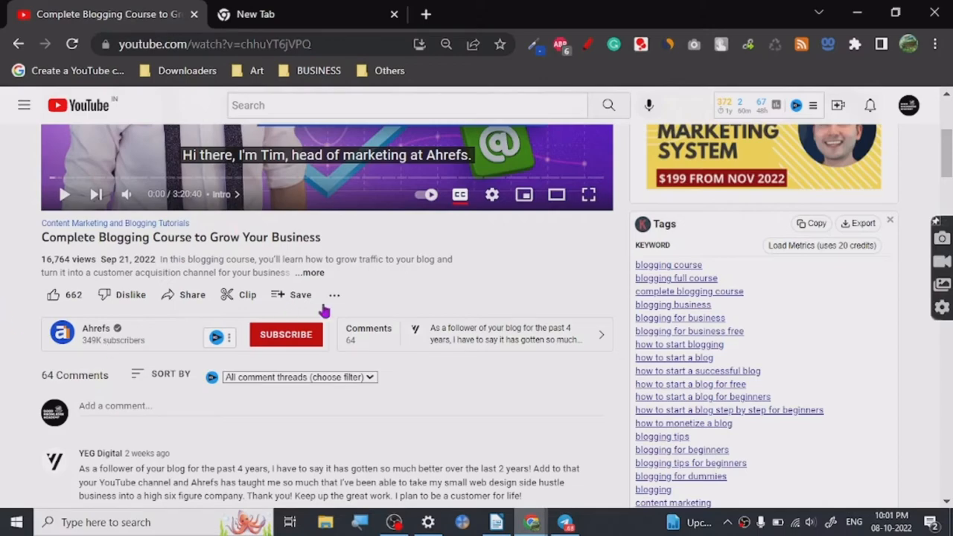
mouse_move(6, 341)
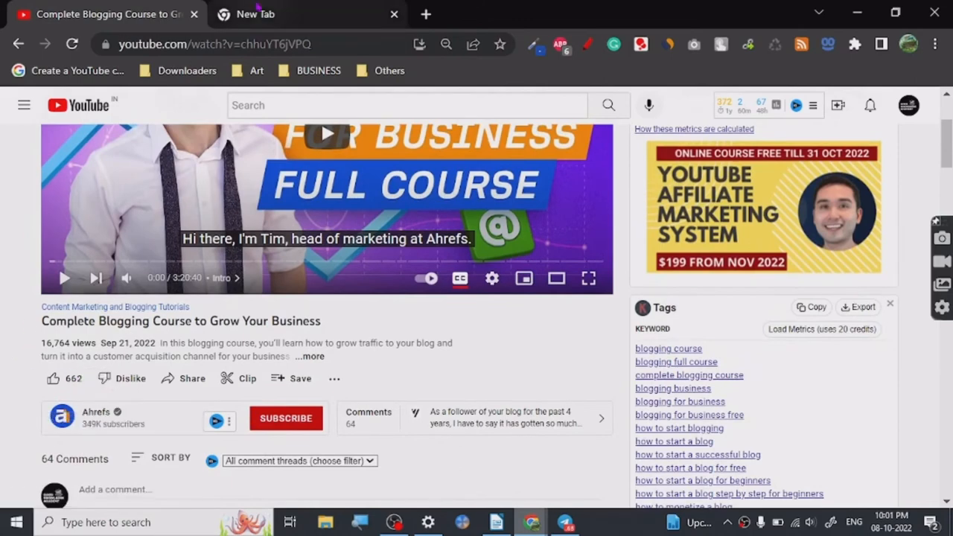
Step: Search Google for AHREFS and open ahrefs.com from the results
text(AHERFS)
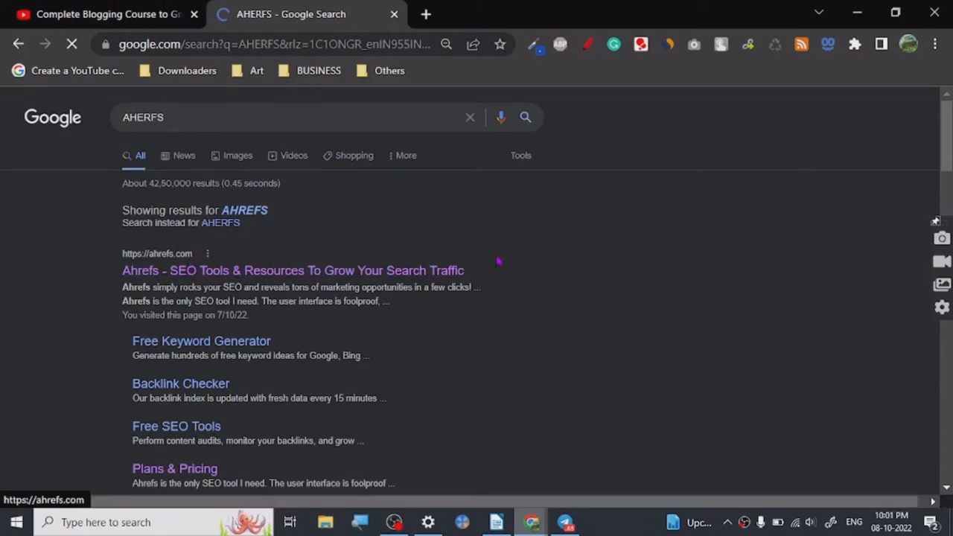
click(292, 271)
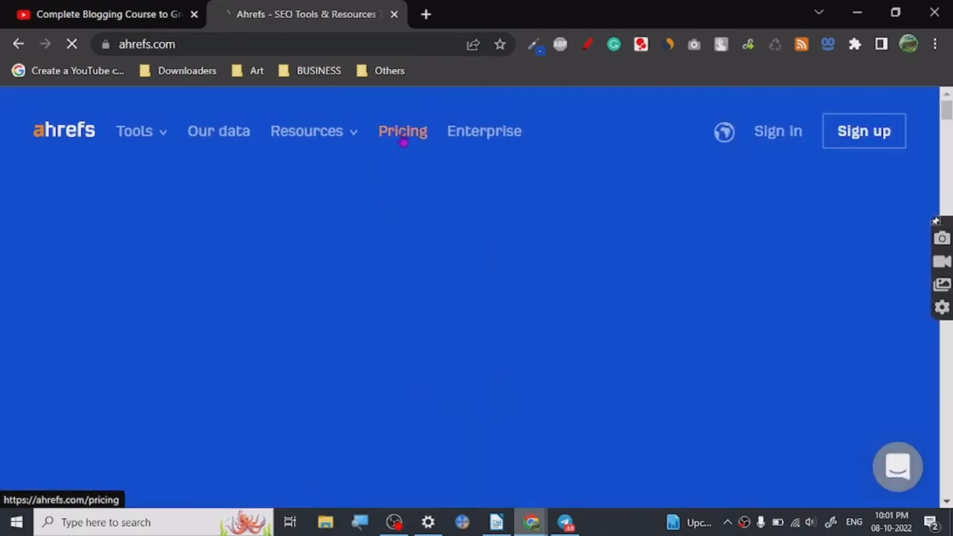
Step: Open Ahrefs Pricing and view the monthly plans: Lite $99, Standard $199, Advanced $399, Enterprise $999
click(402, 131)
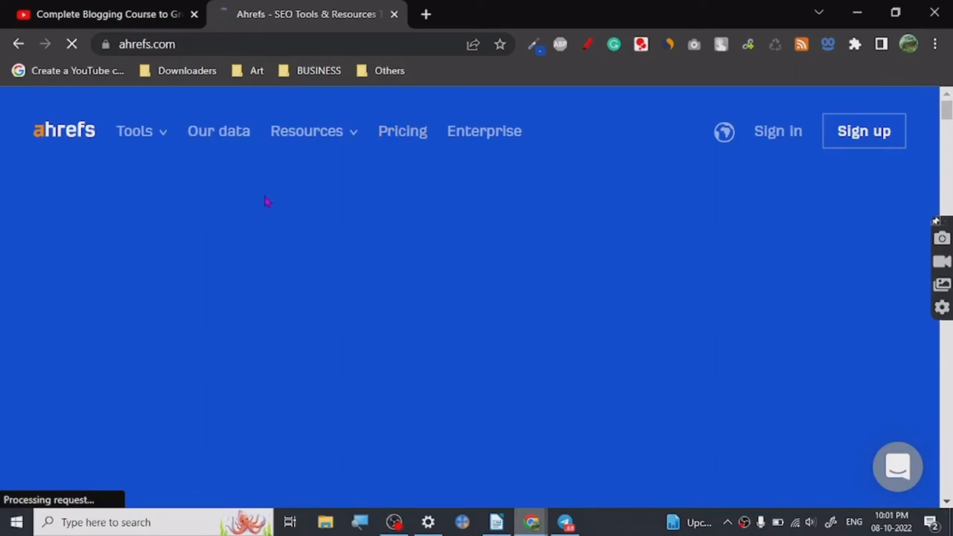
click(402, 131)
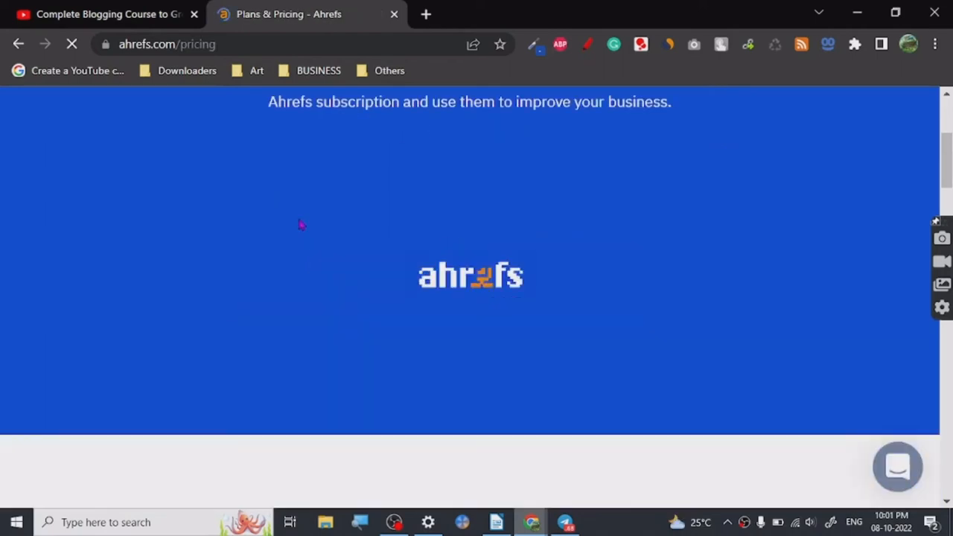
scroll(down, 3)
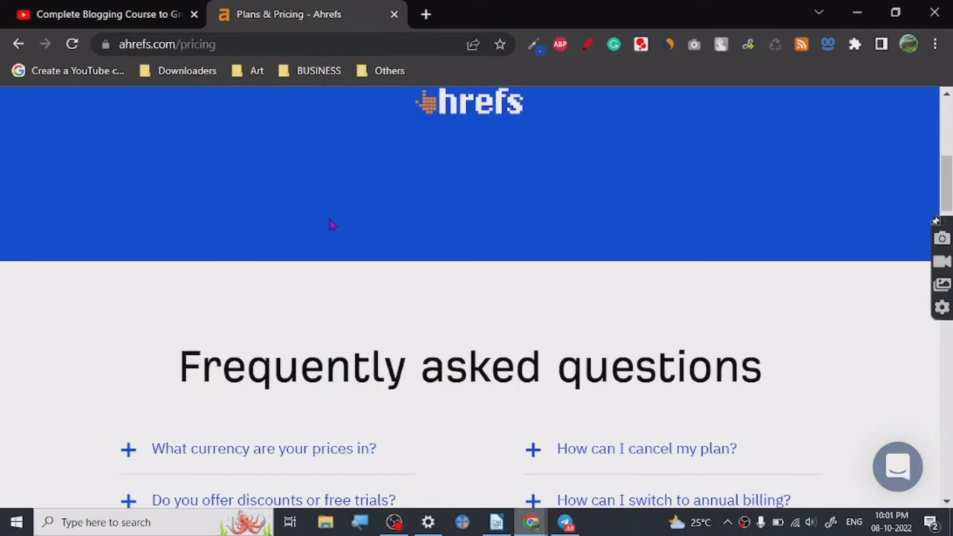
scroll(up, 3)
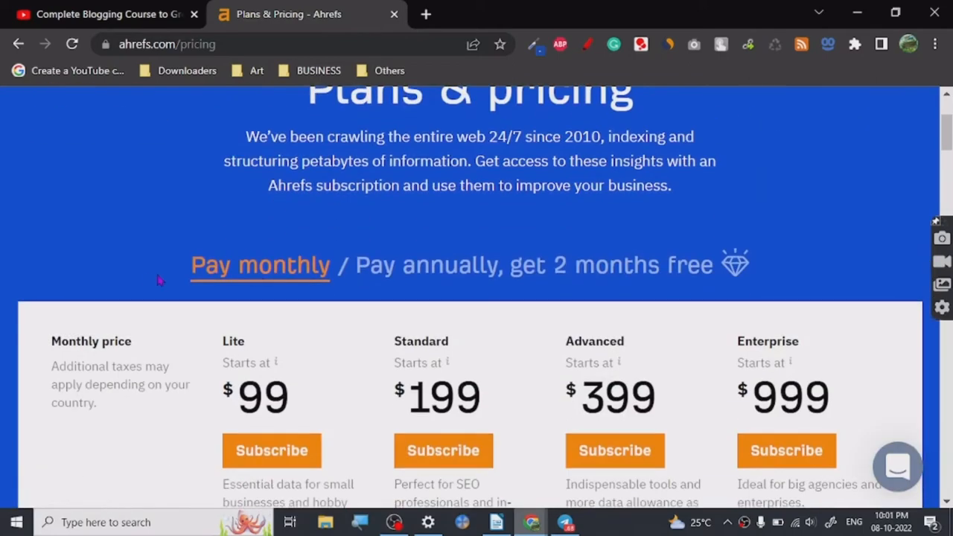
scroll(down, 3)
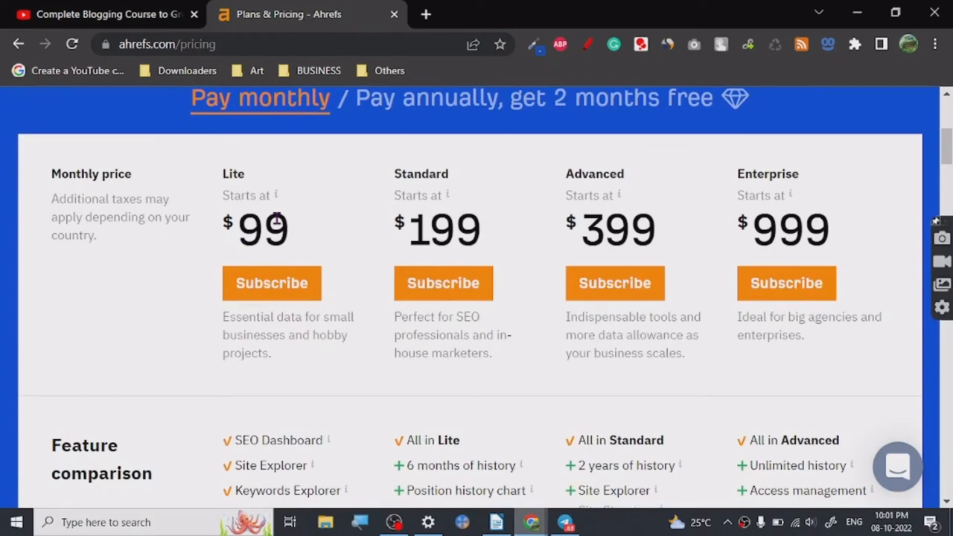
Step: Return to the blogging course video and review its description and 64 comments
click(104, 14)
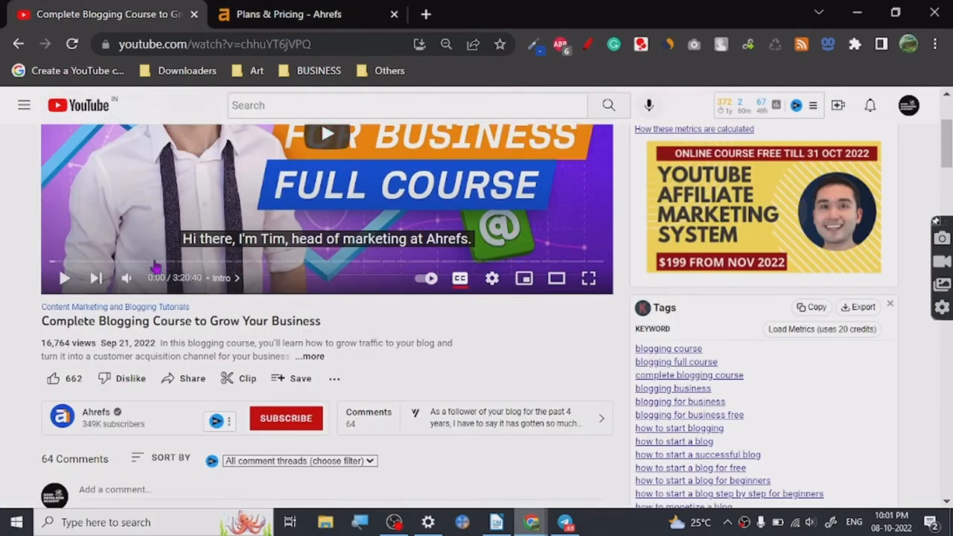
mouse_move(230, 349)
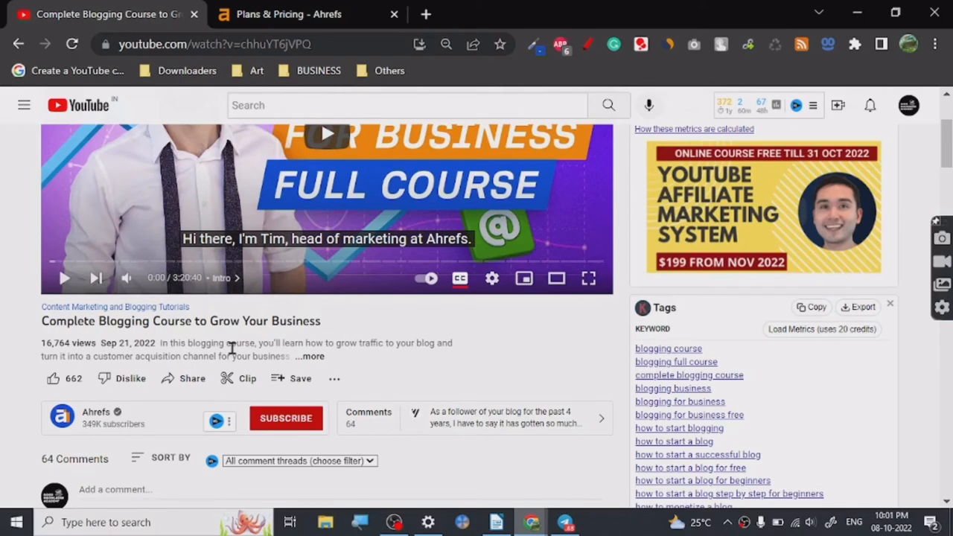
mouse_move(340, 322)
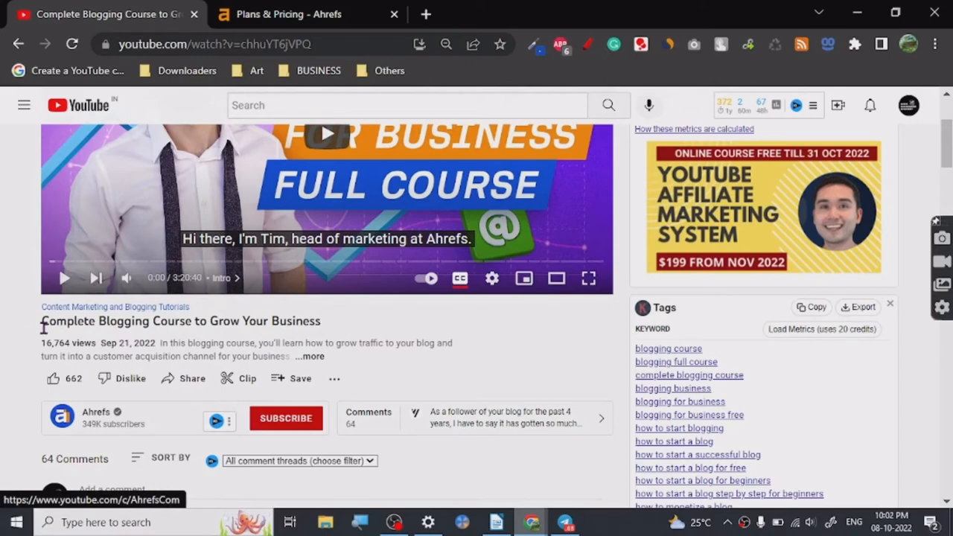
scroll(down, 3)
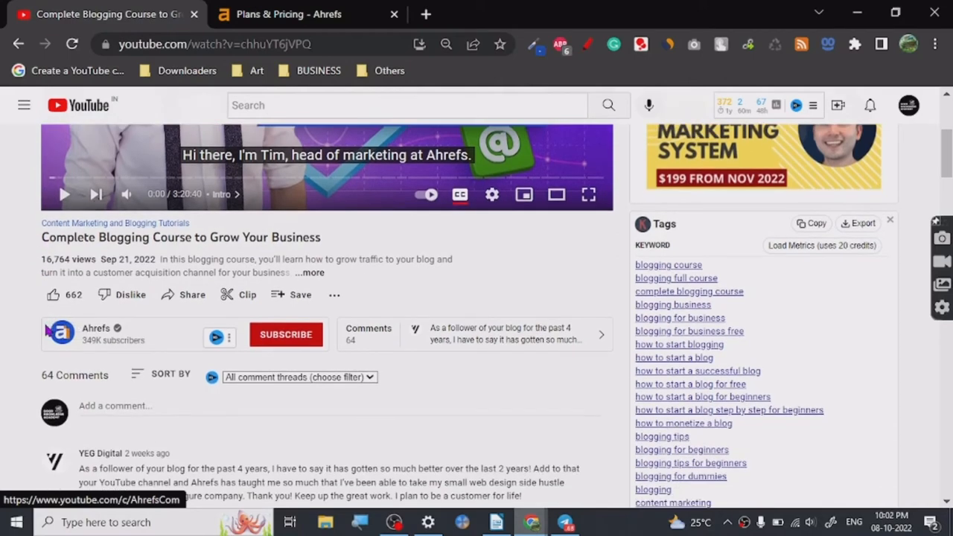
mouse_move(28, 300)
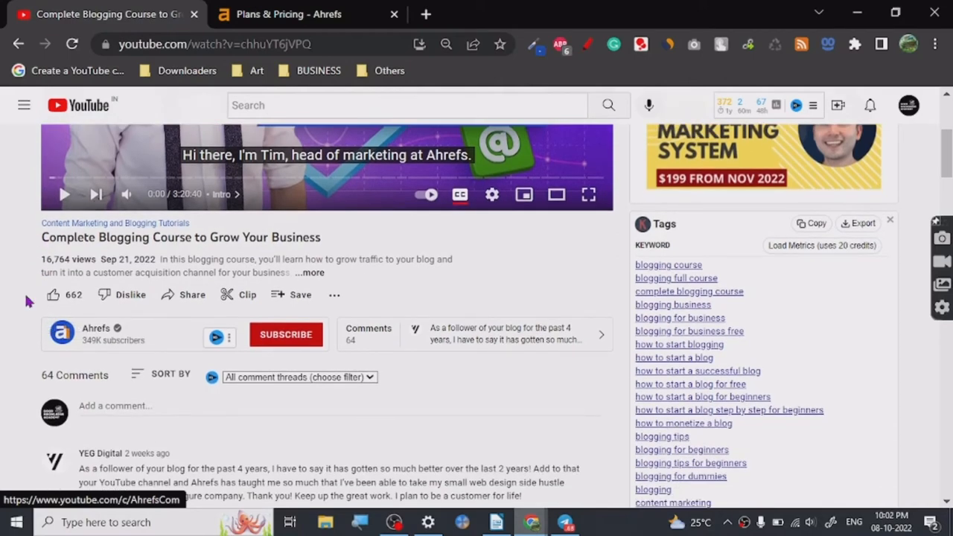
mouse_move(387, 290)
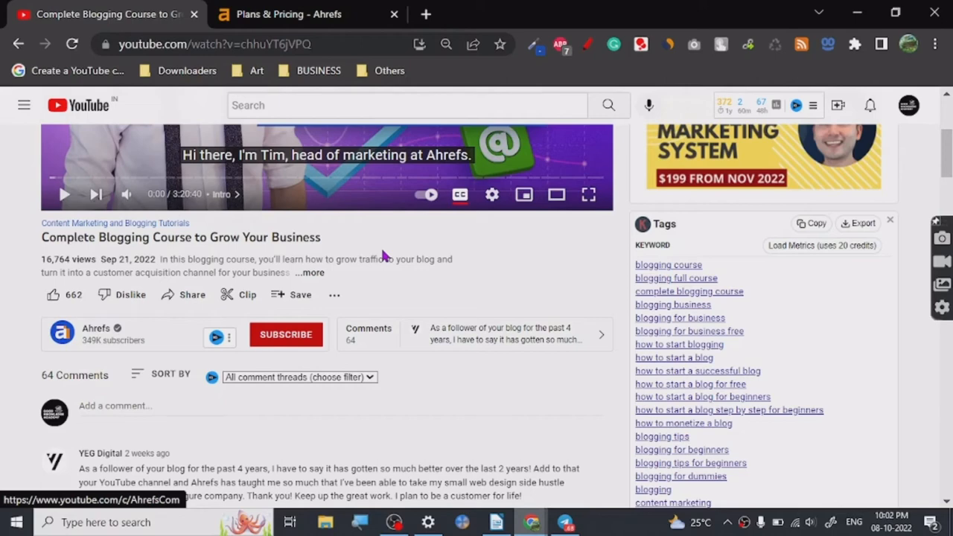
mouse_move(3, 305)
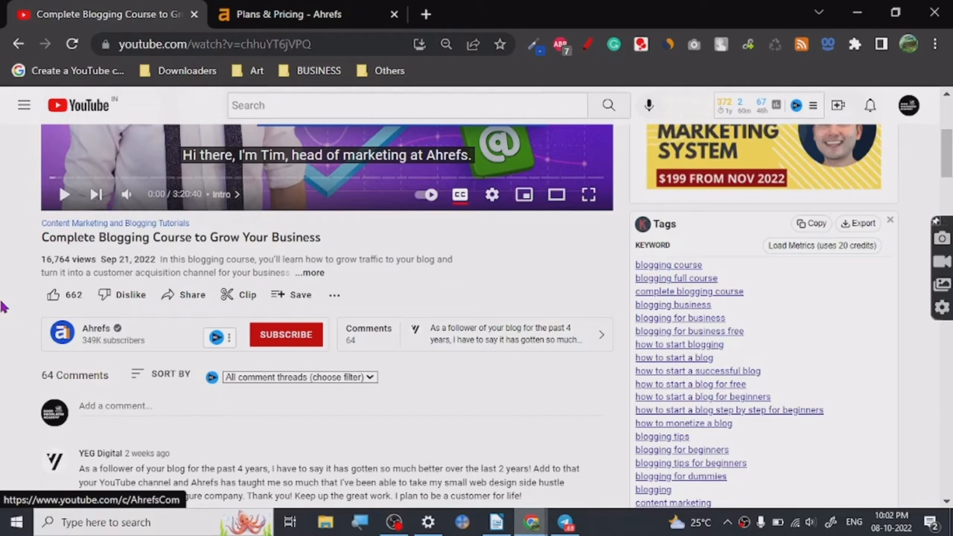
mouse_move(211, 259)
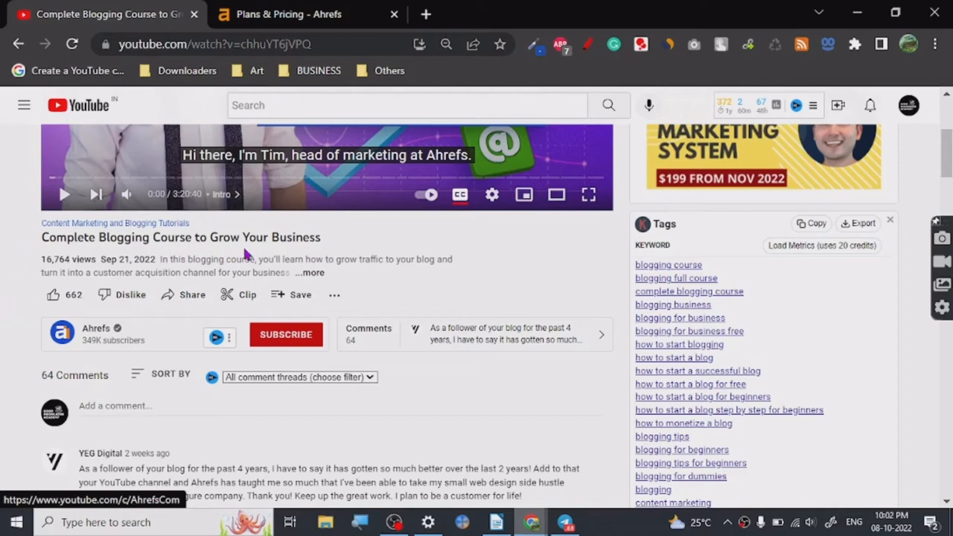
mouse_move(192, 251)
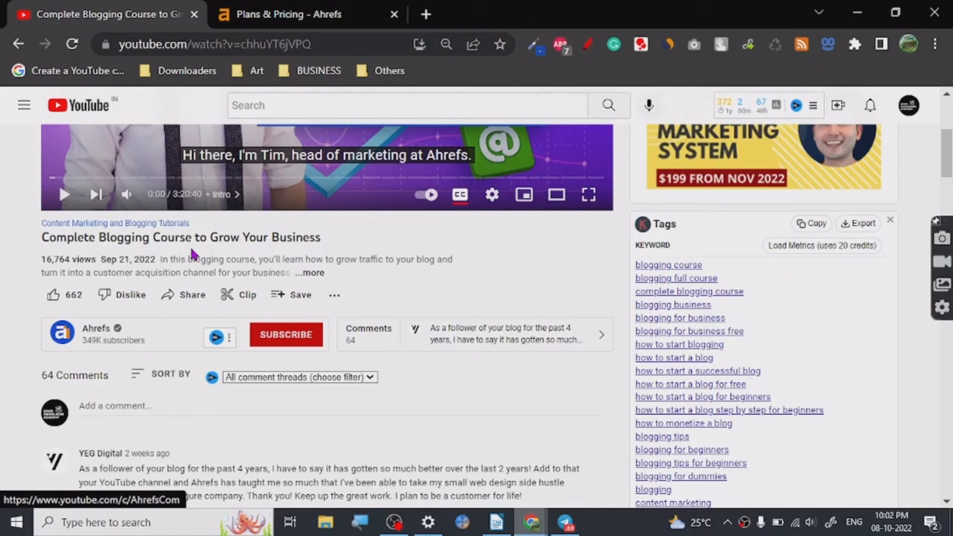
mouse_move(308, 253)
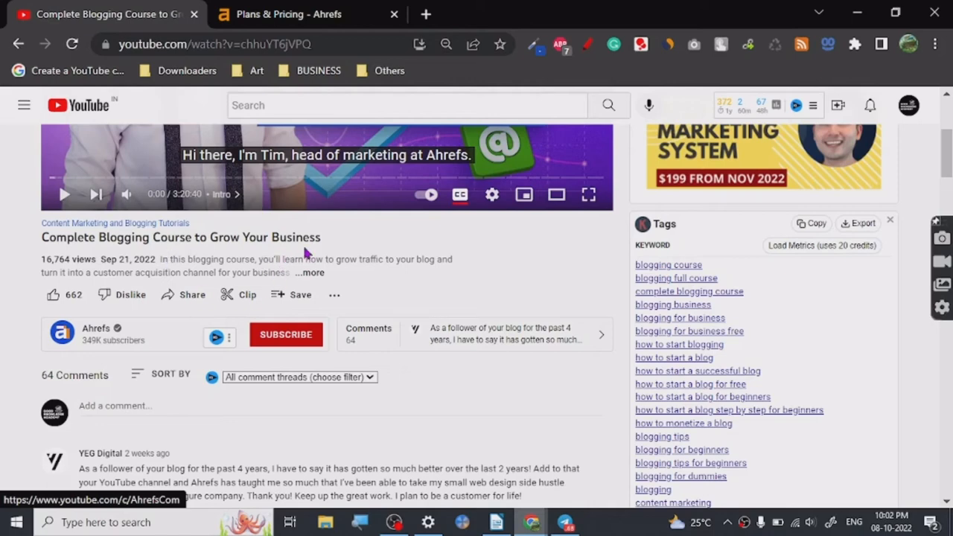
mouse_move(271, 256)
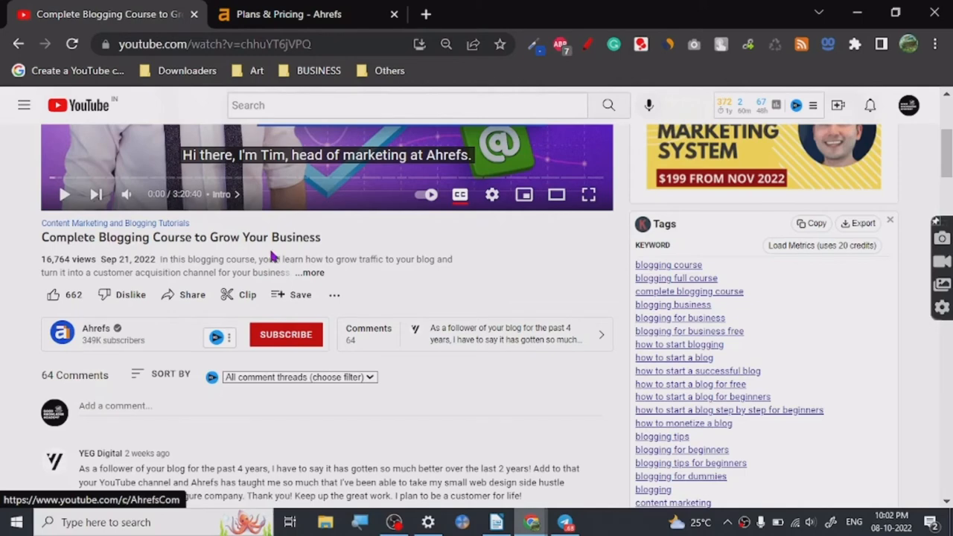
mouse_move(303, 254)
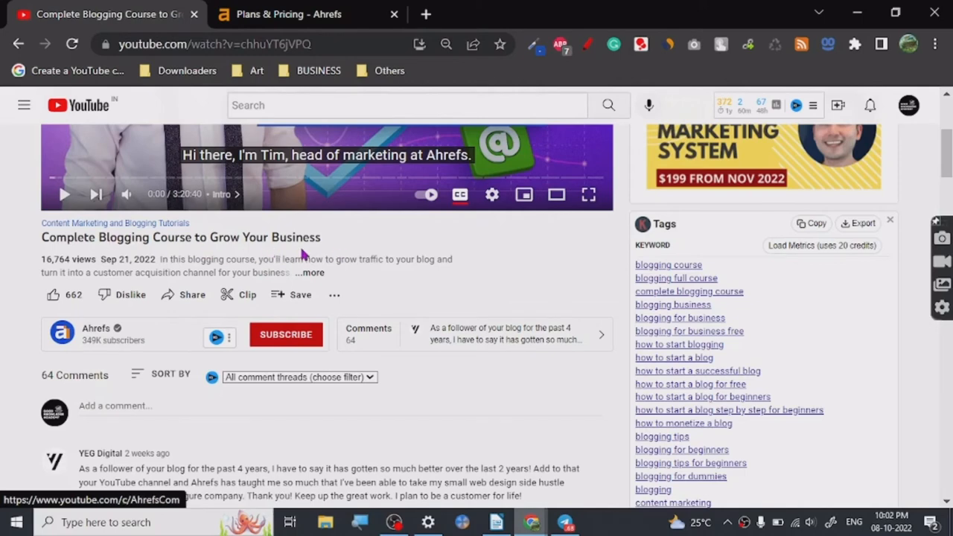
mouse_move(199, 254)
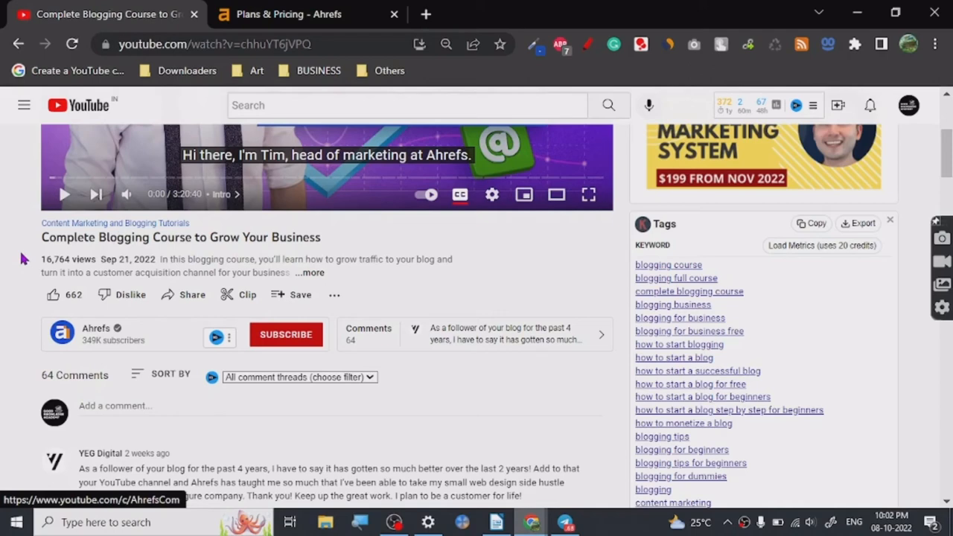
mouse_move(16, 259)
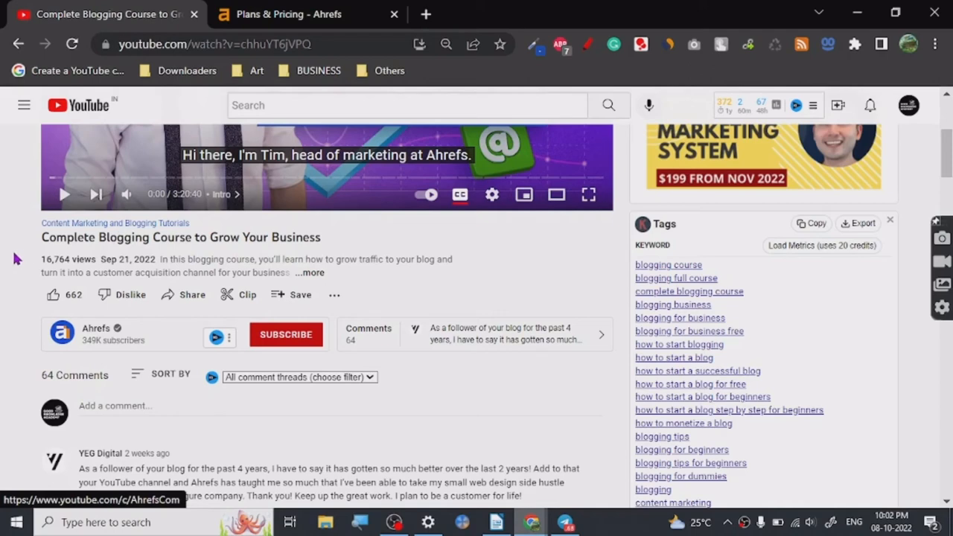
mouse_move(113, 259)
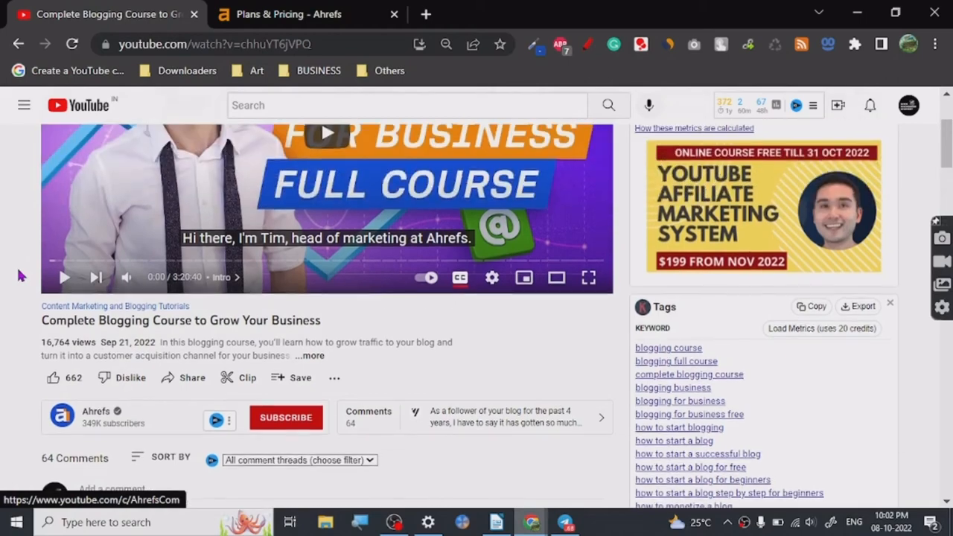
scroll(down, 3)
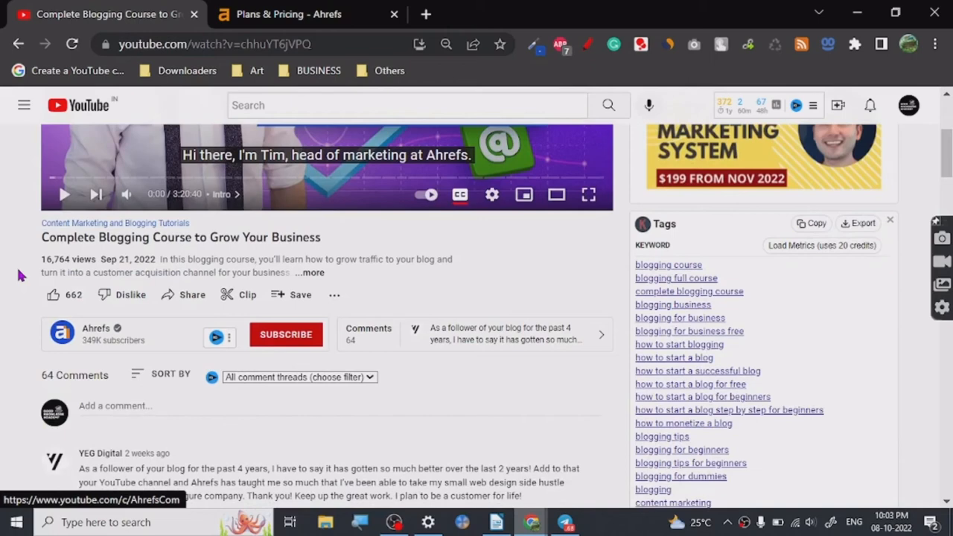
mouse_move(497, 521)
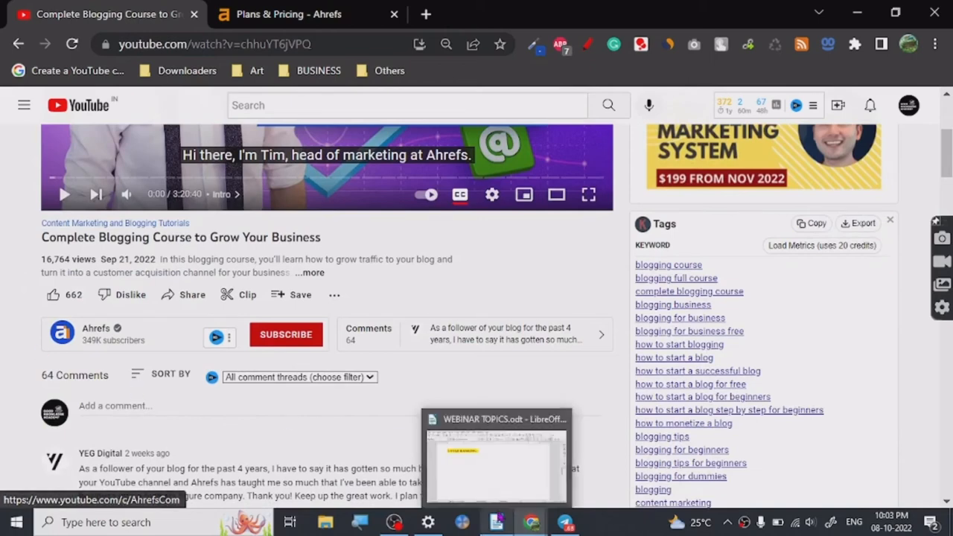
Step: In the WEBINAR TOPICS document, write 'TUTORIAL - 5 STARS -' under the heading
click(494, 420)
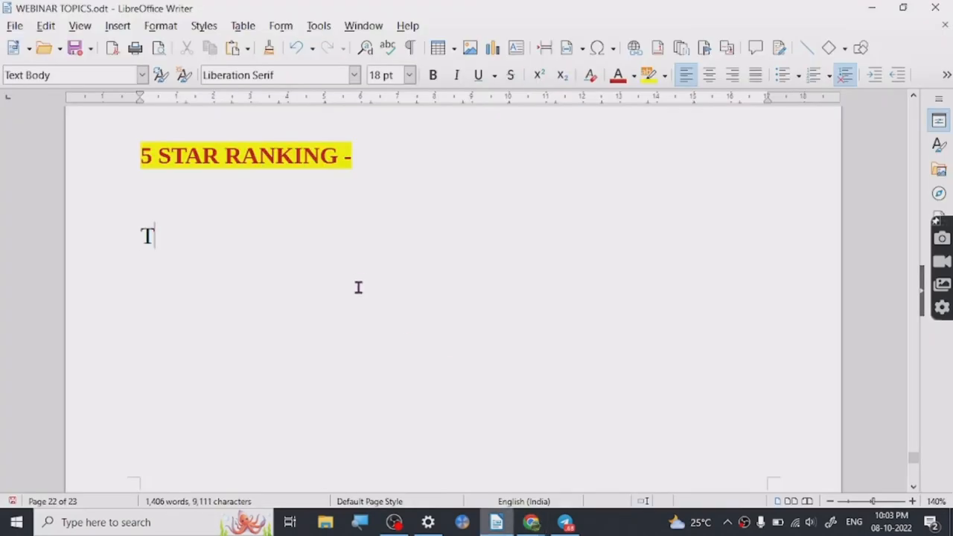
text(UTORI)
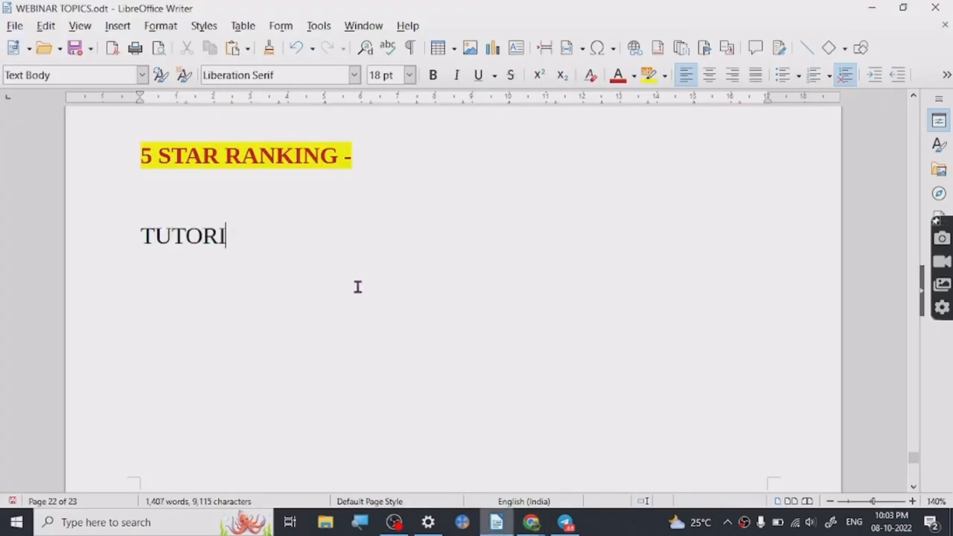
text(AL - 5 OUT OF)
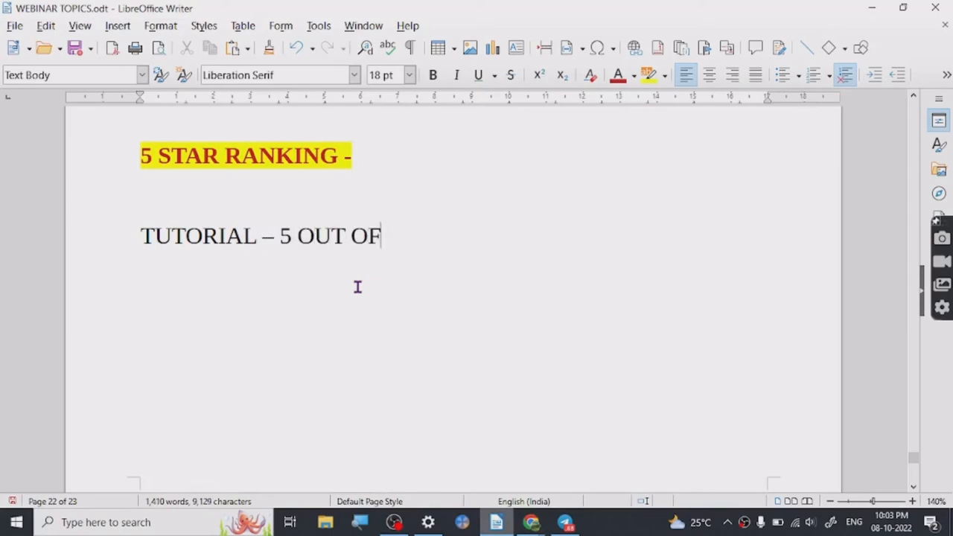
text(5 STA)
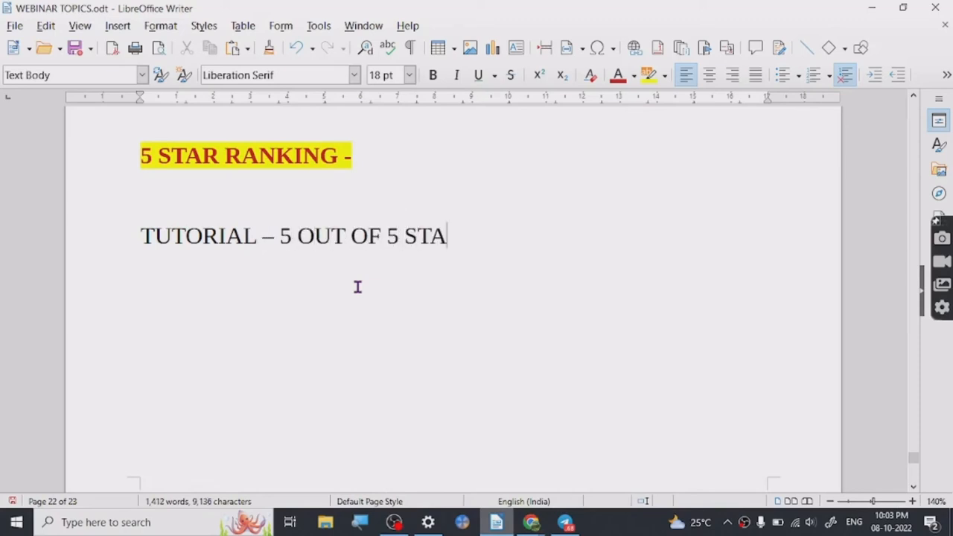
text(RS)
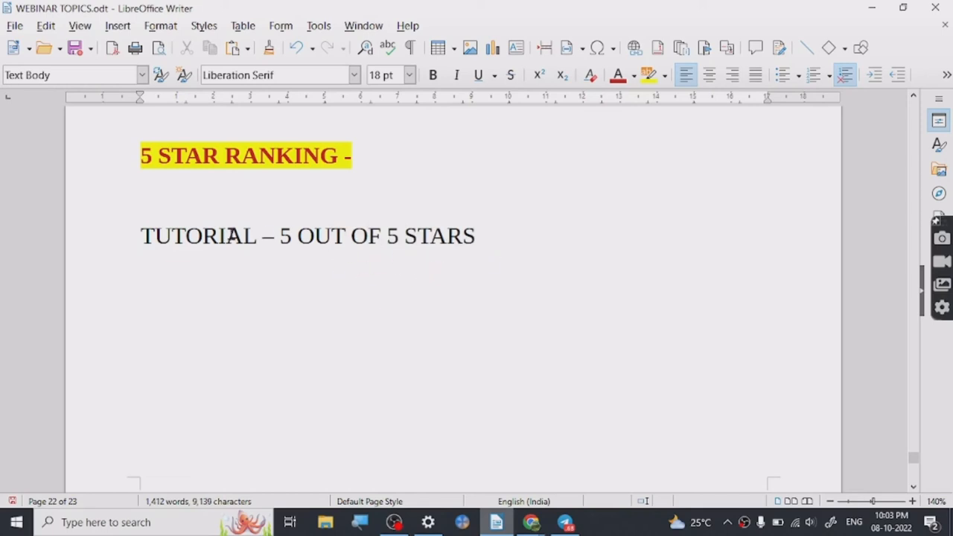
text(-)
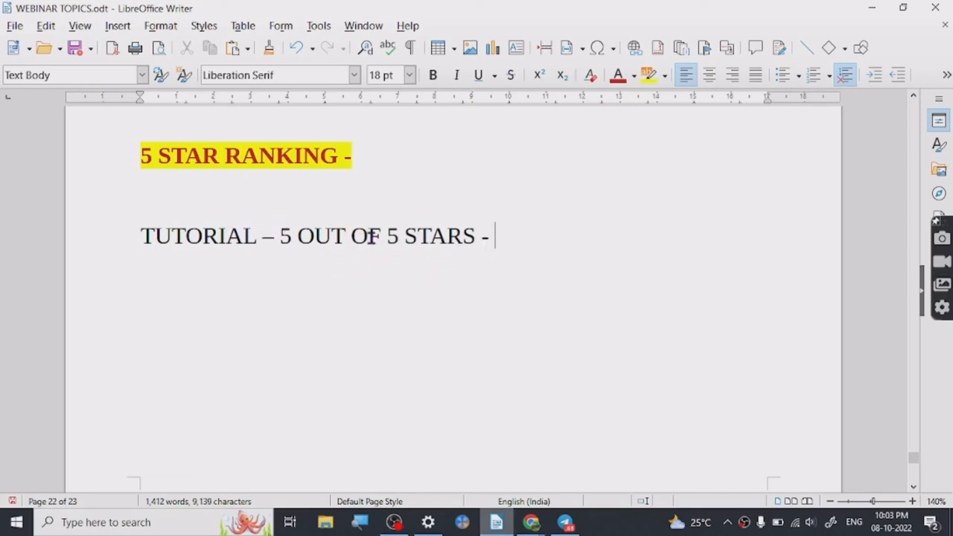
Step: Continue the line listing SEO, CONTENT CREATION, RESEARCH and BACK LINKING
text(SEO ,)
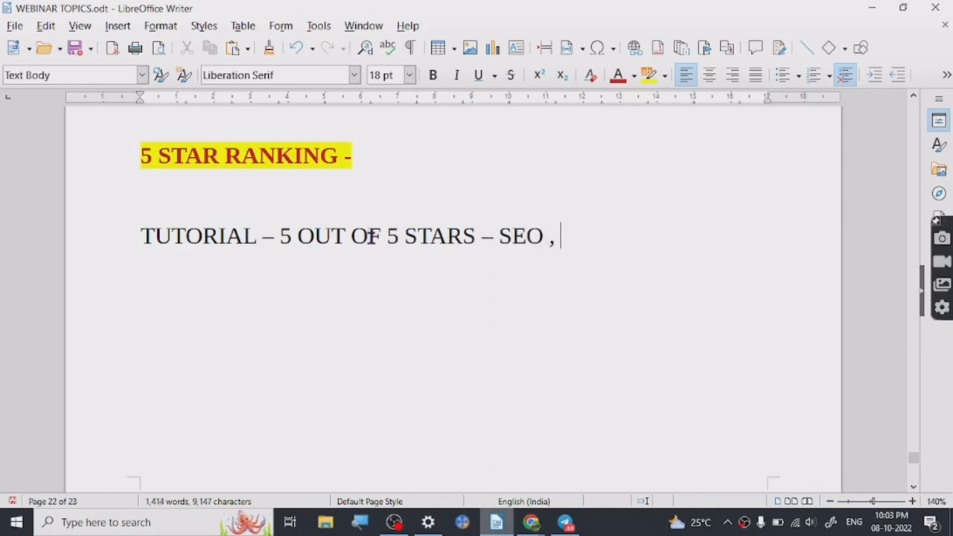
text(CONTENT)
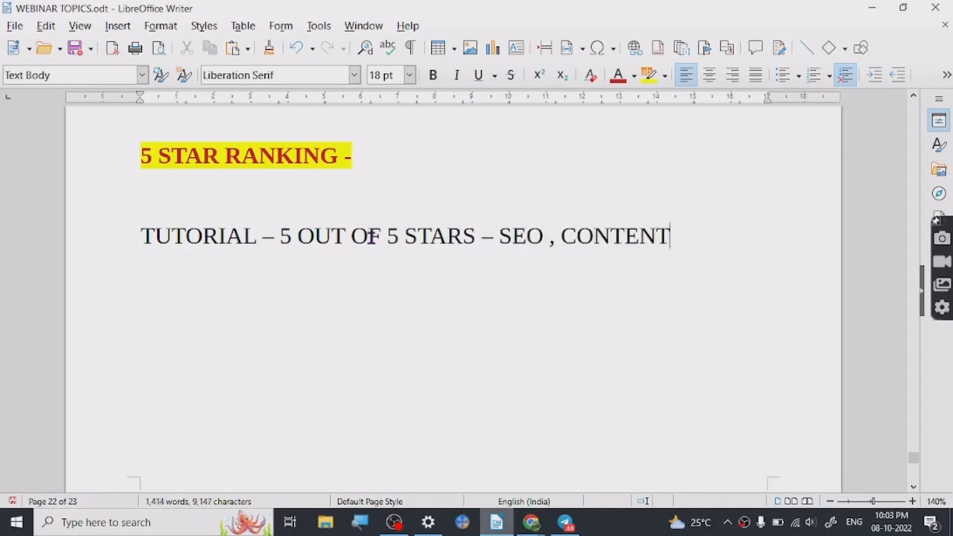
text(CREATION)
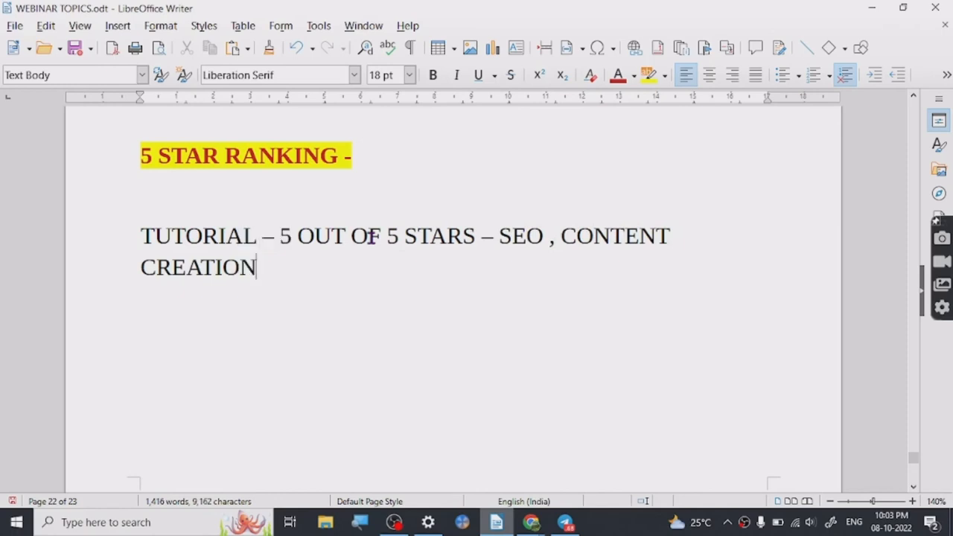
text(,)
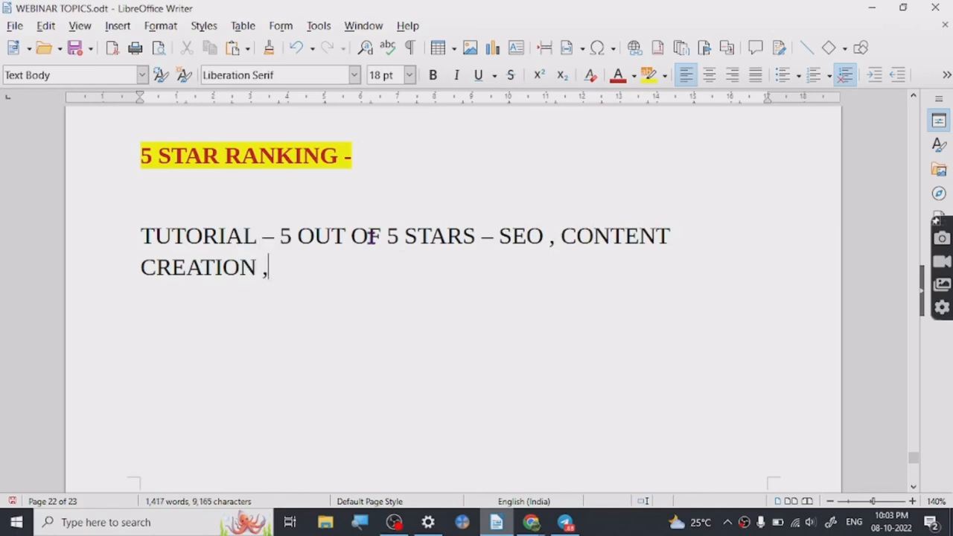
text(RESEARCH , BACKLINK)
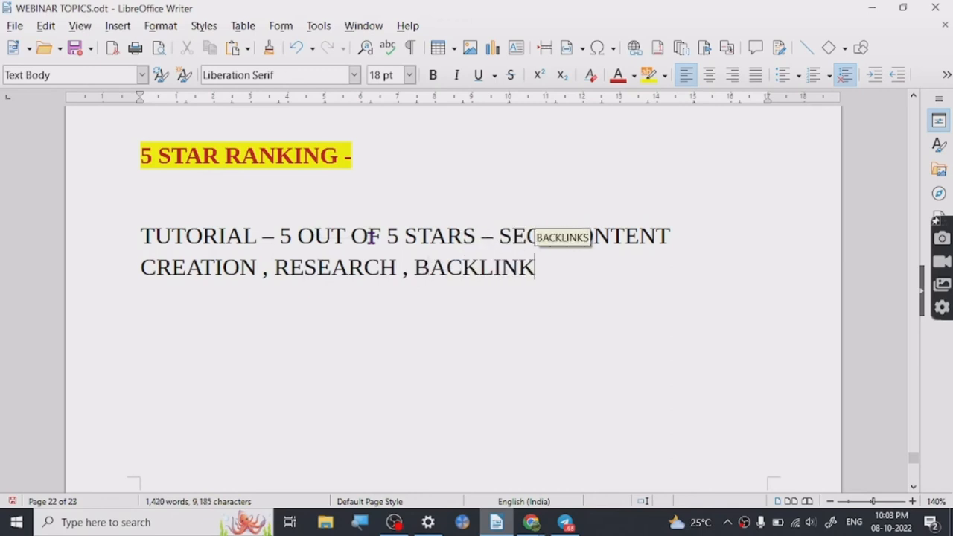
text(ING)
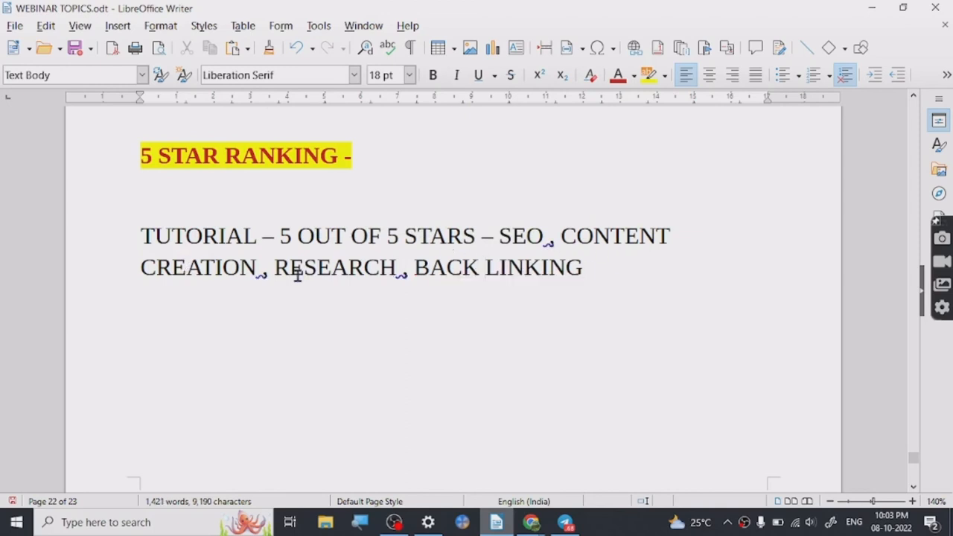
mouse_move(448, 313)
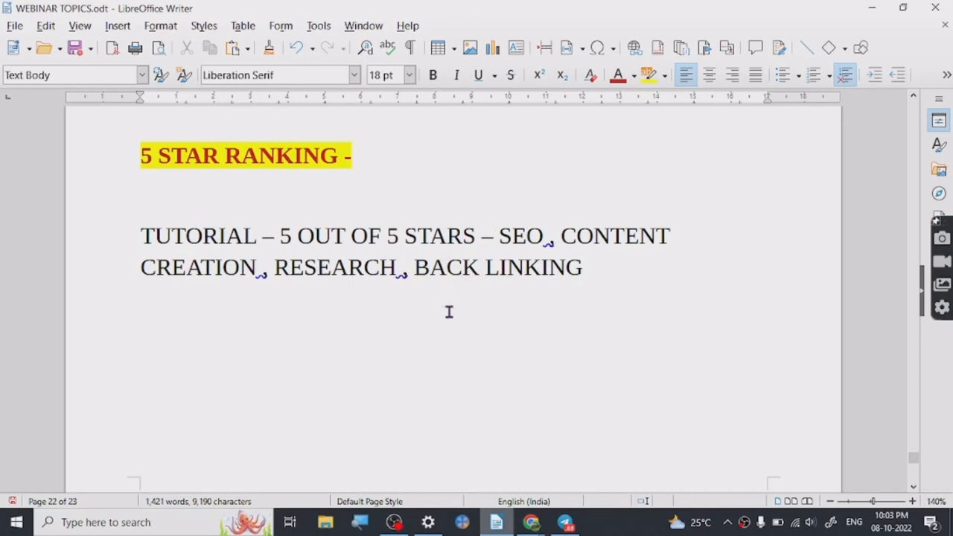
mouse_move(438, 321)
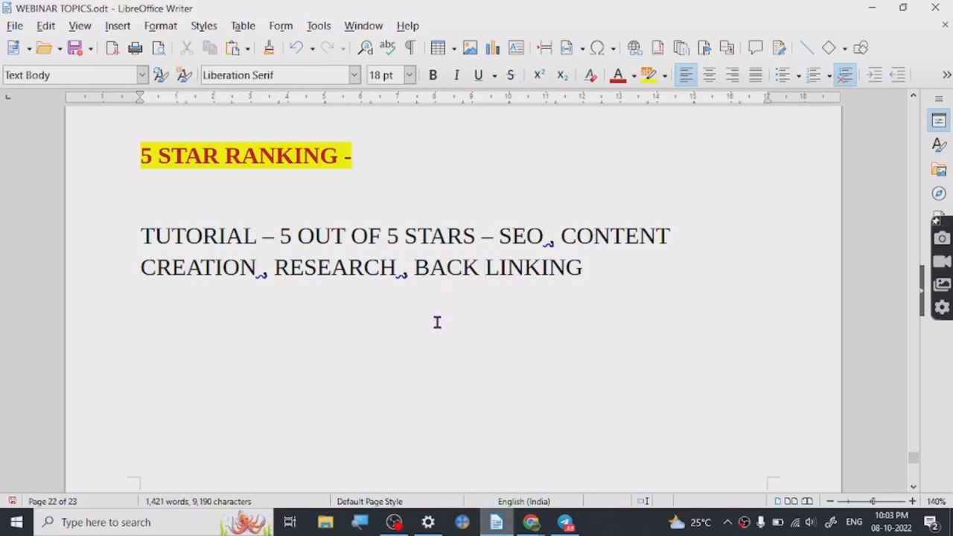
mouse_move(512, 226)
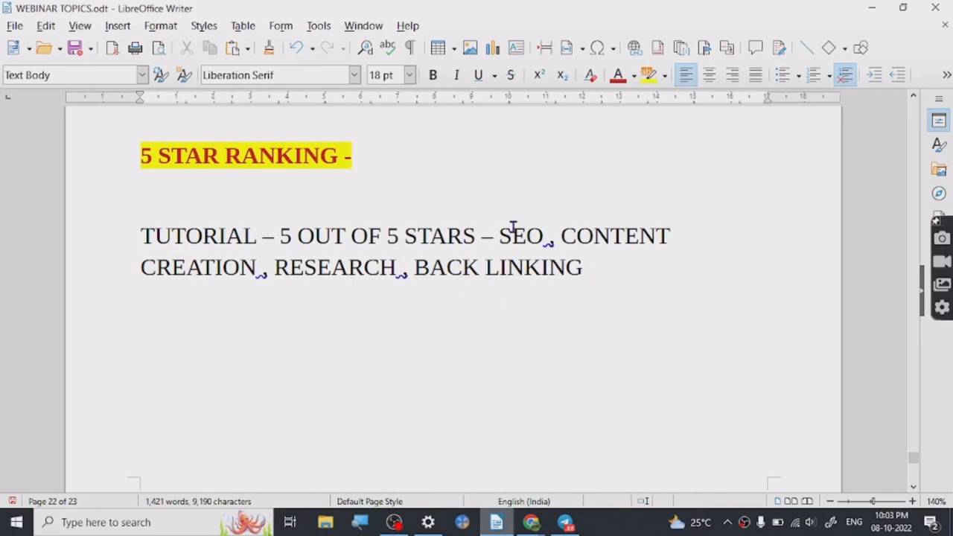
Step: Add SALES after BACK LINKING at the end of the rating line and select it
click(485, 268)
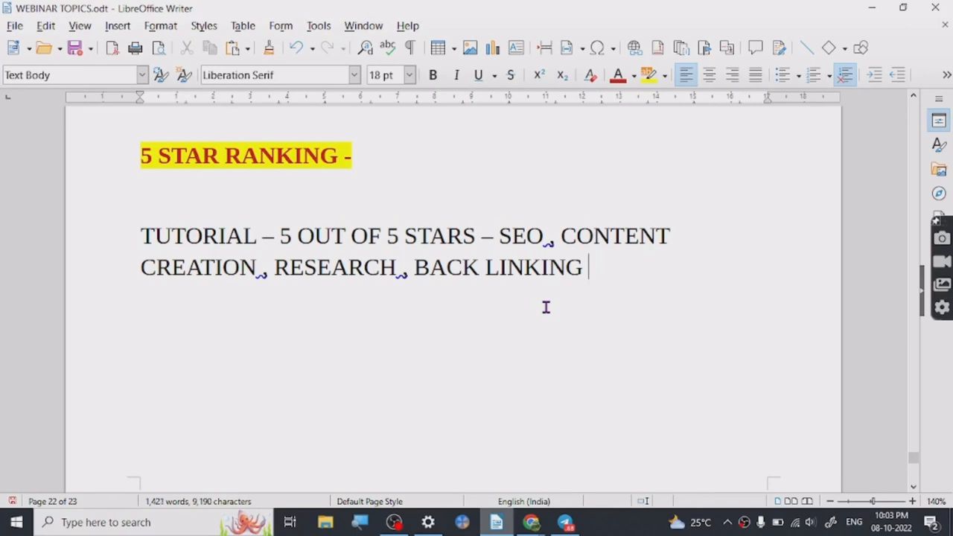
text(SALES)
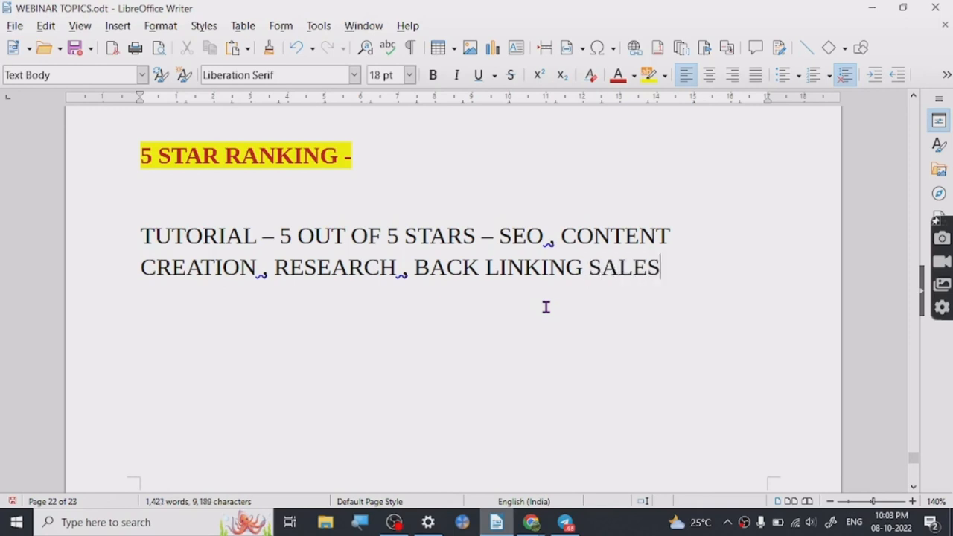
double_click(624, 266)
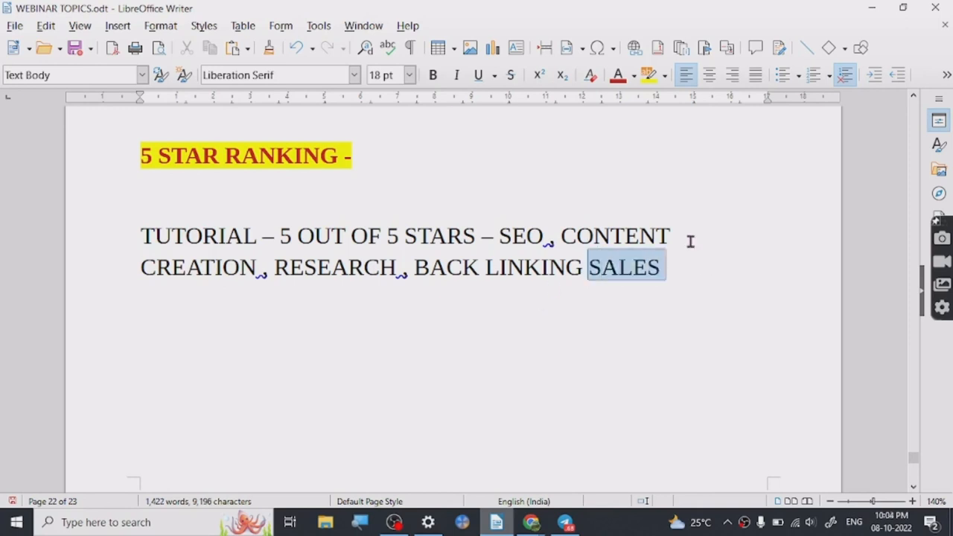